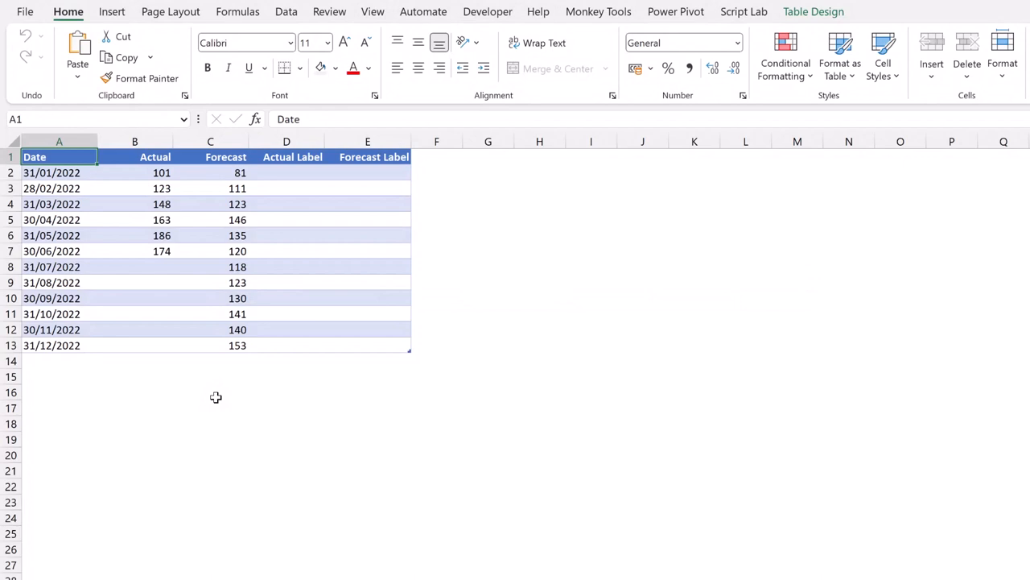
mouse_move(136, 219)
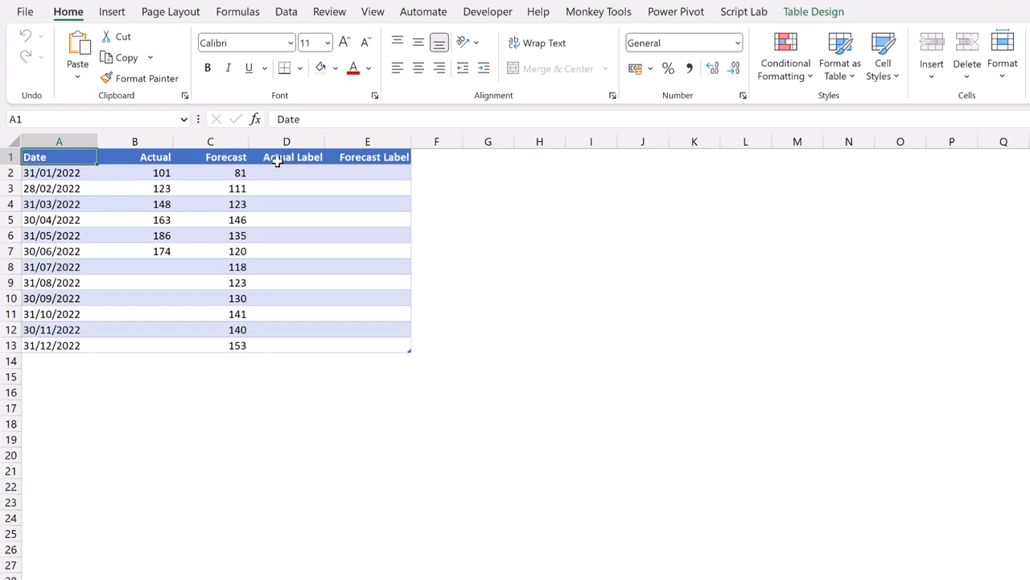
mouse_move(351, 161)
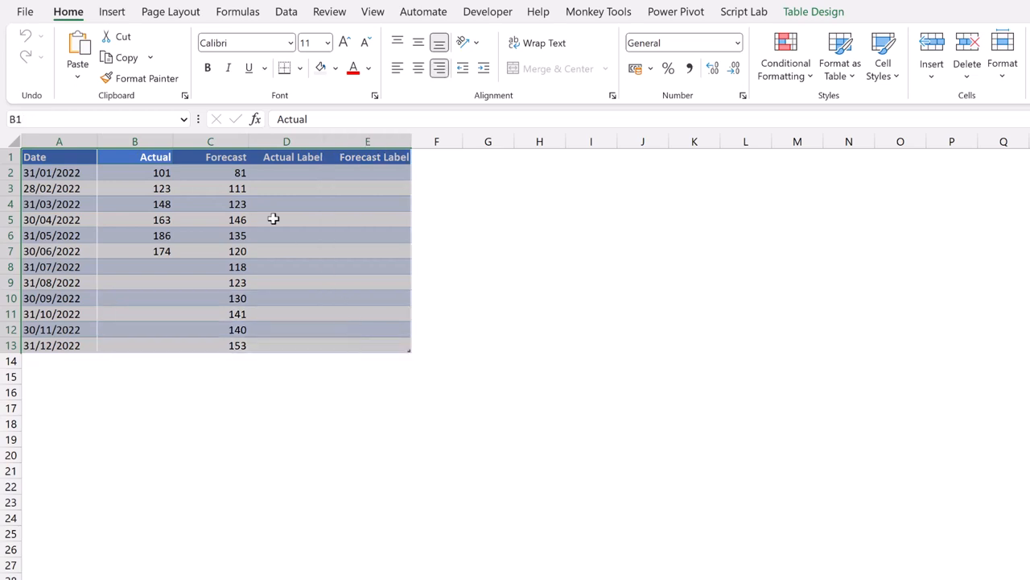
Step: Insert a 2-D line chart of Actual and Forecast by month beside the table and delete its title and legend
left_click(112, 11)
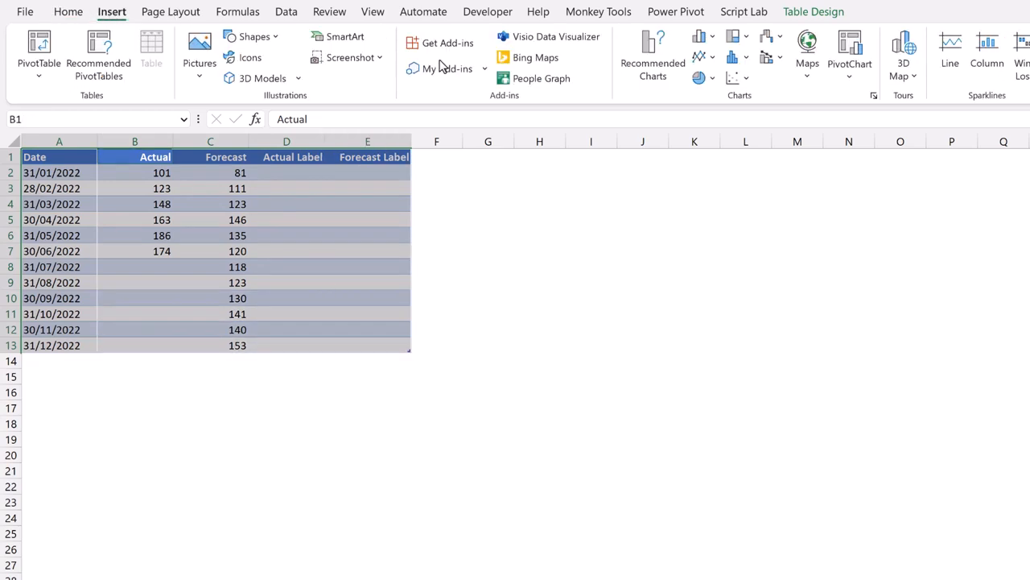
left_click(698, 57)
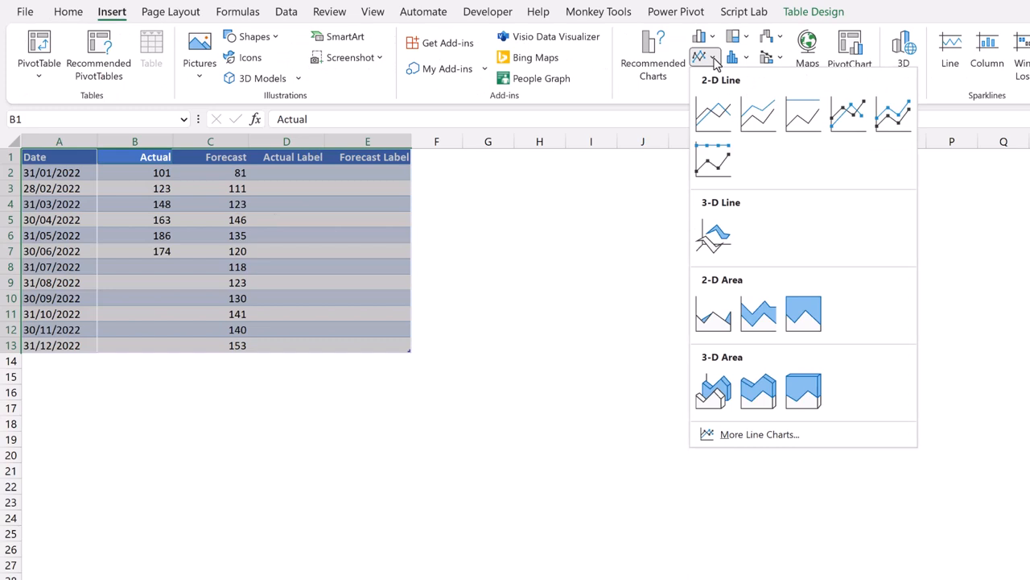
left_click(712, 113)
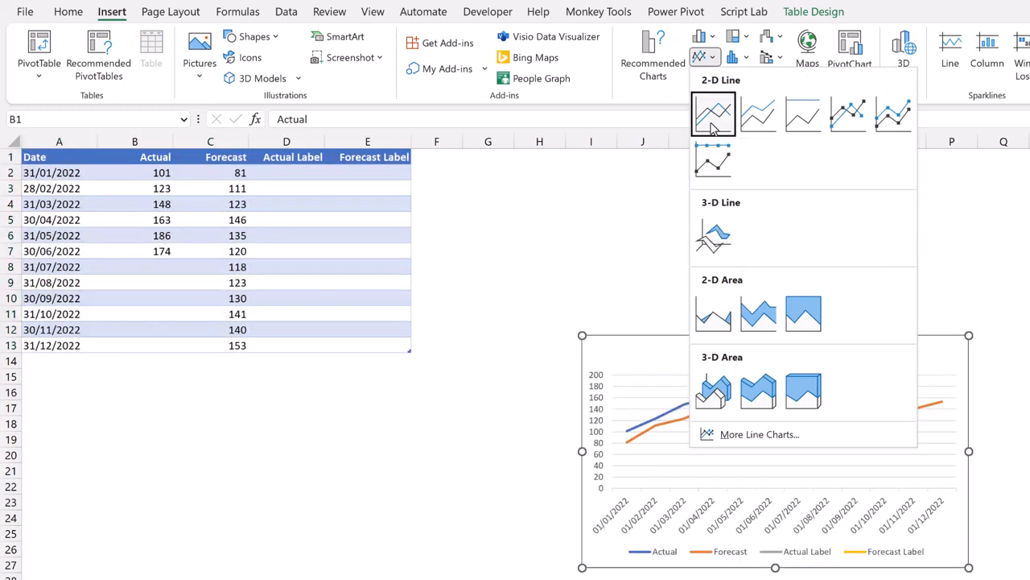
left_click(711, 113)
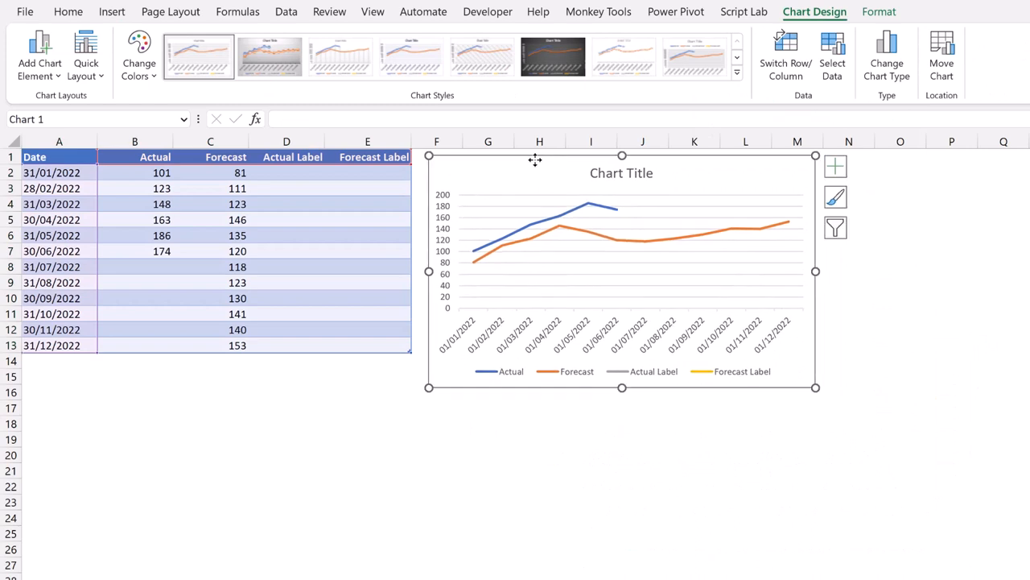
left_click(622, 172)
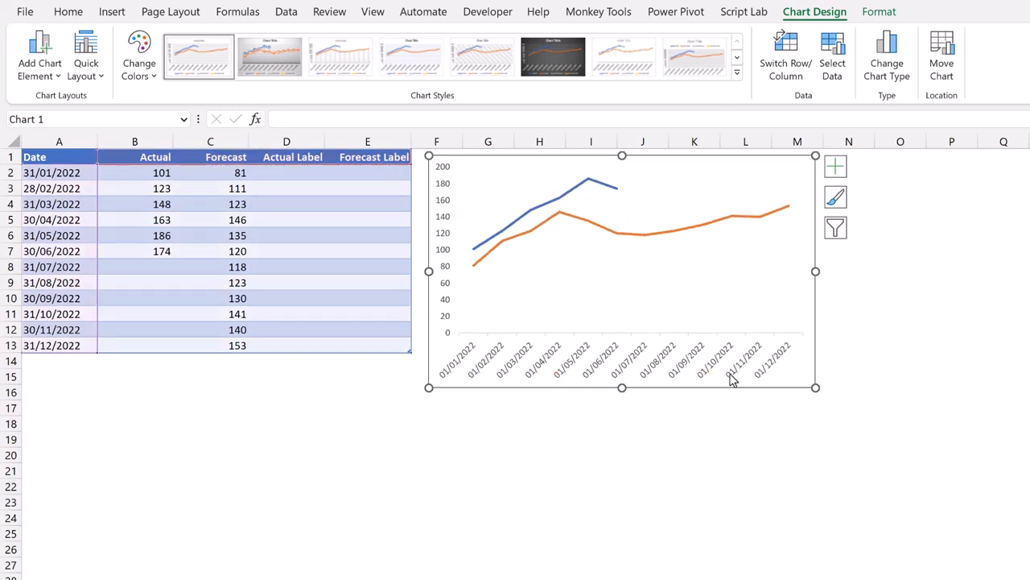
mouse_move(572, 195)
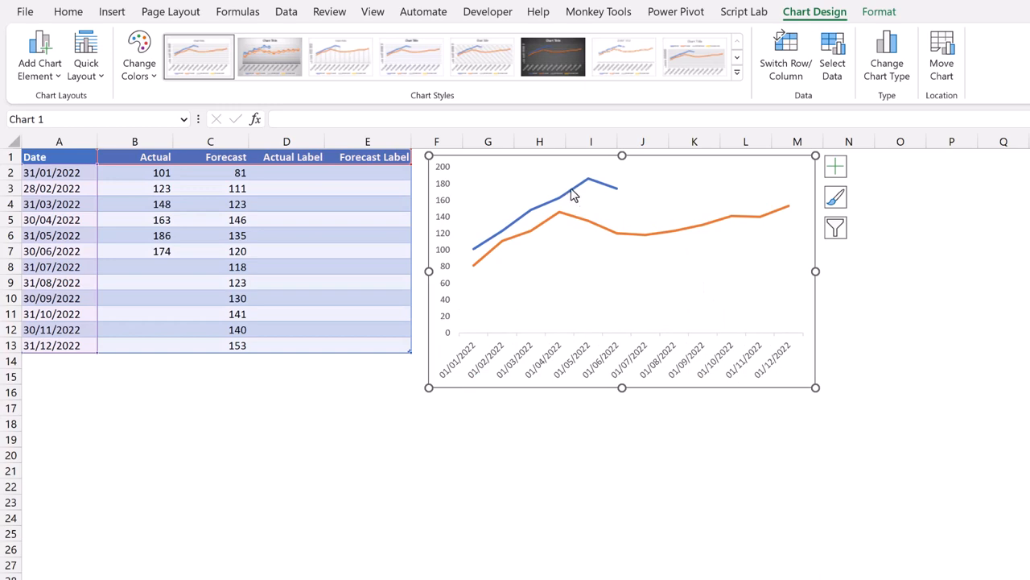
left_click(587, 179)
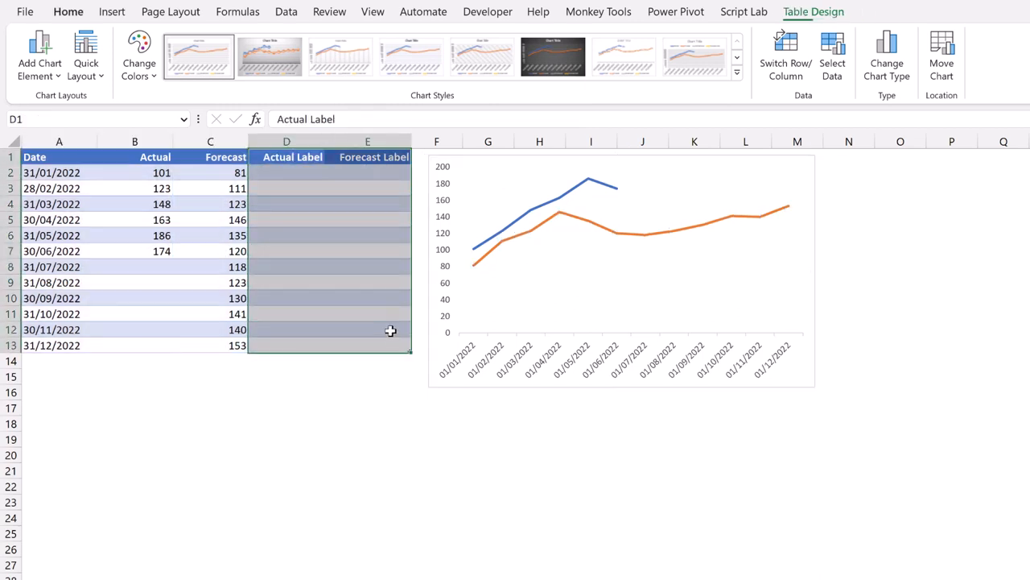
left_click(367, 172)
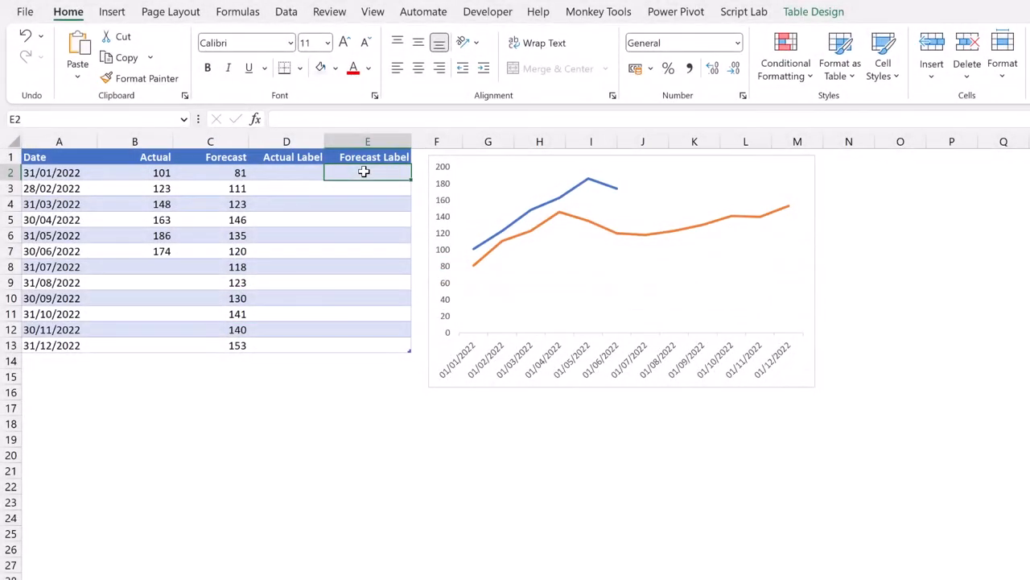
type("=IF(")
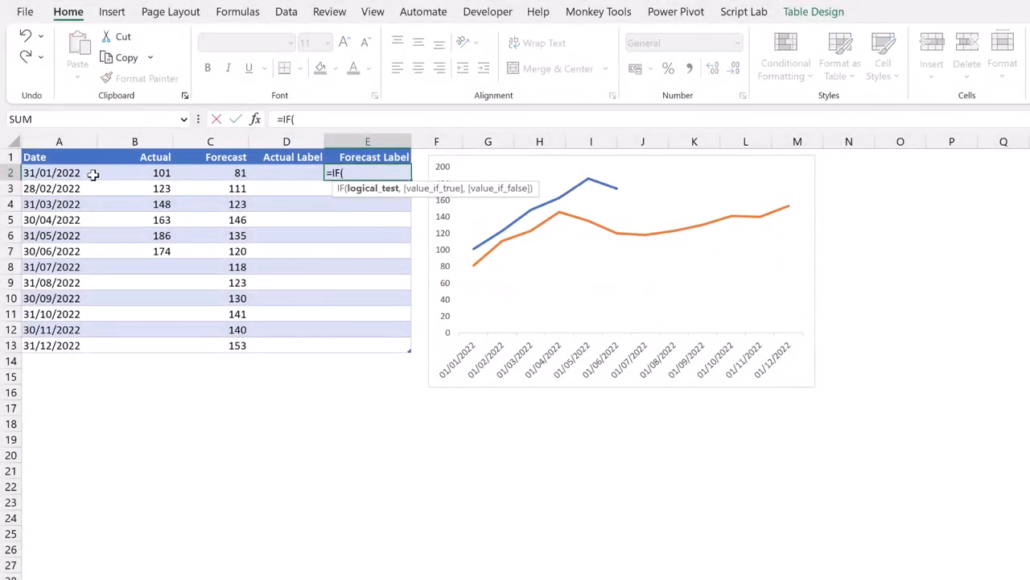
left_click(58, 172)
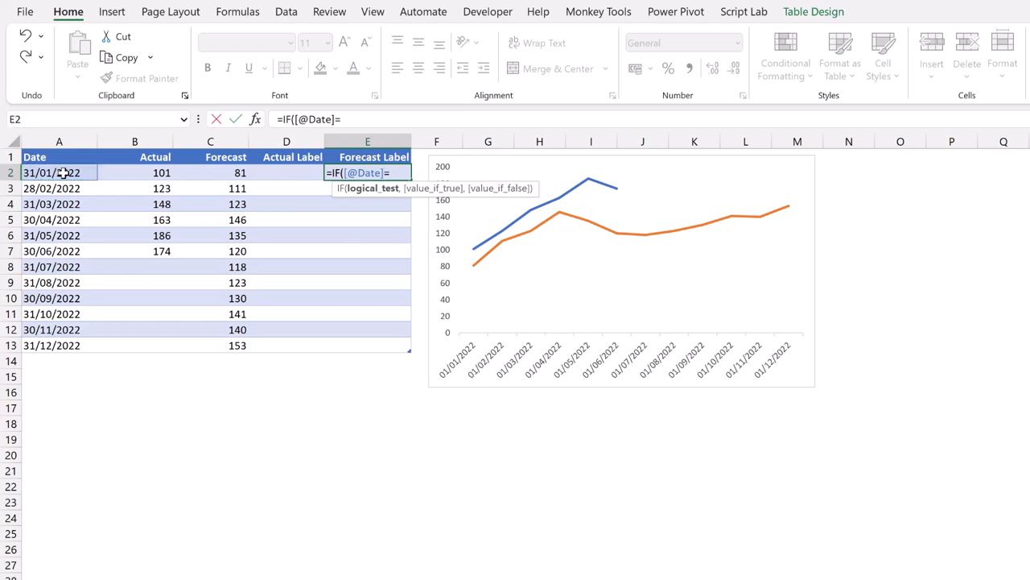
type("MAX")
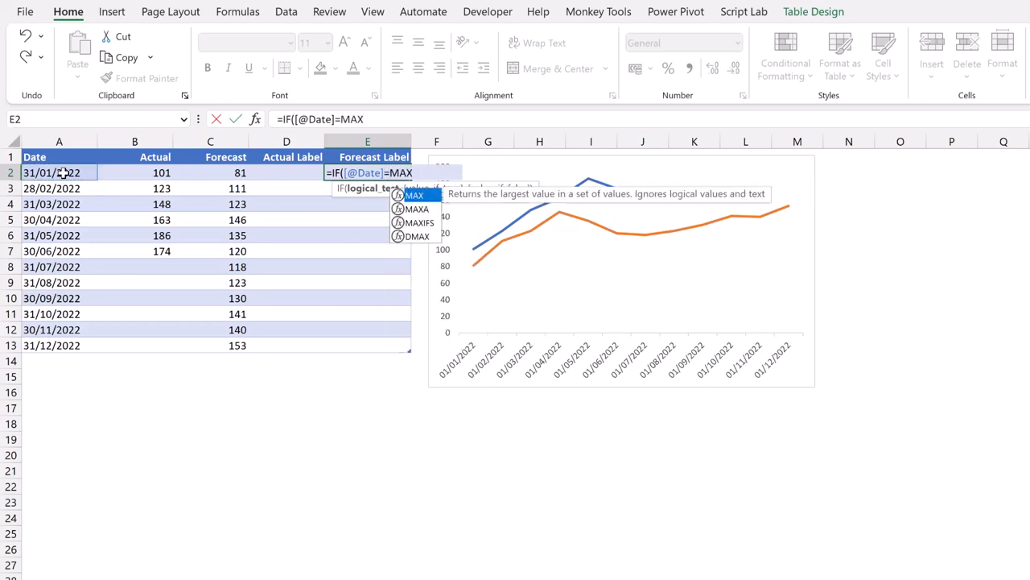
type("([Date]")
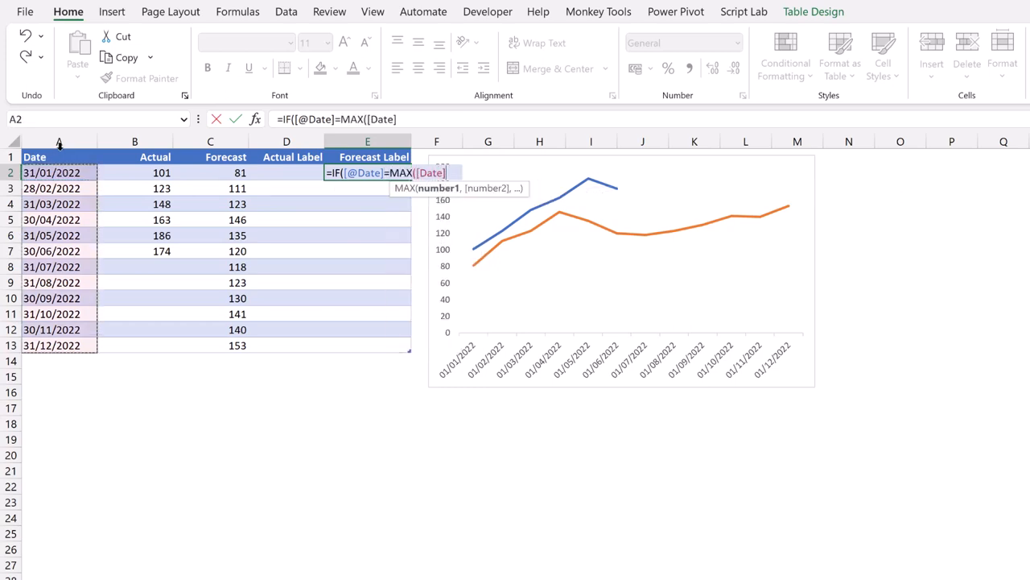
type(",")
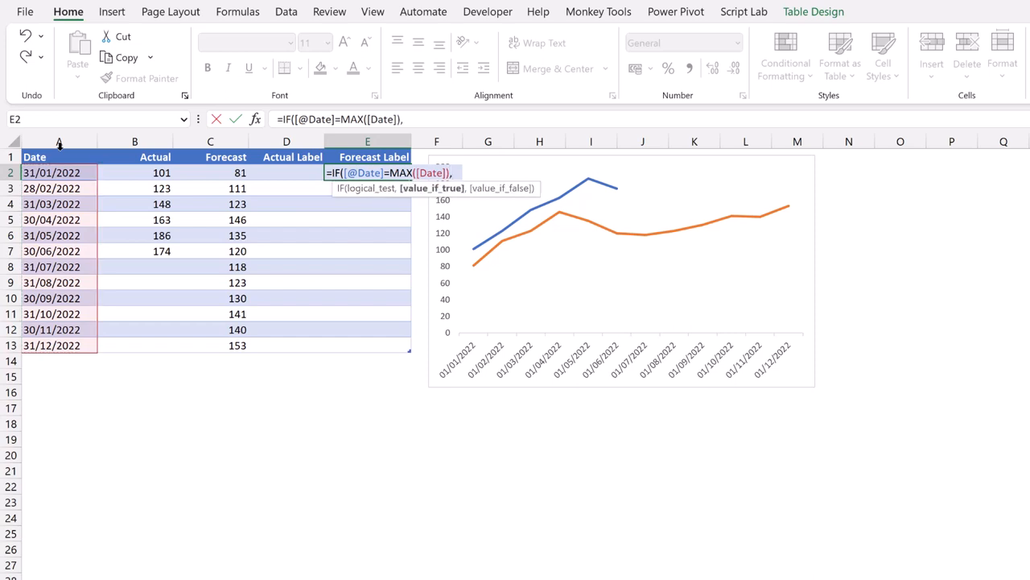
left_click(210, 173)
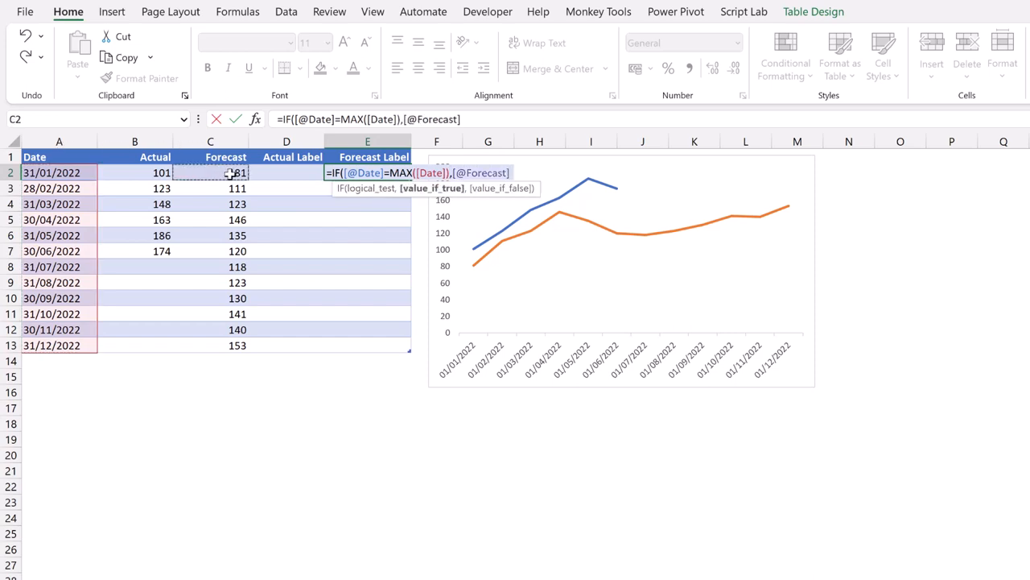
type(",")
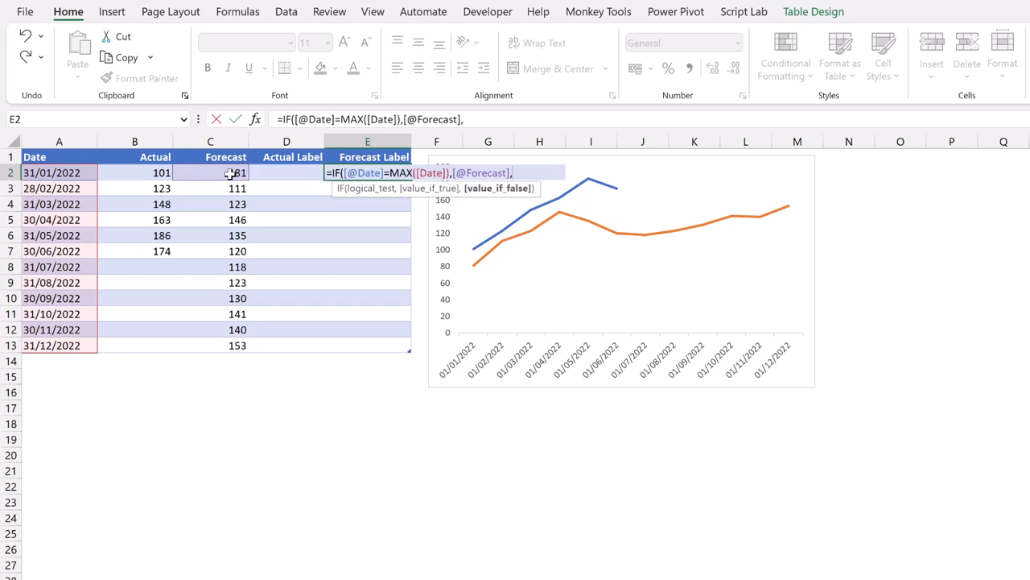
type("0)")
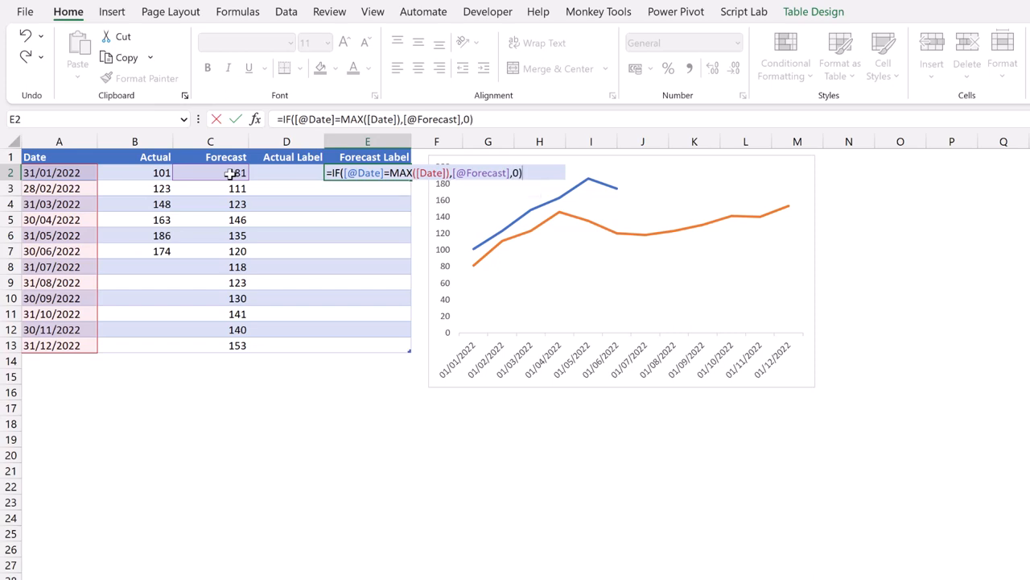
key("Enter")
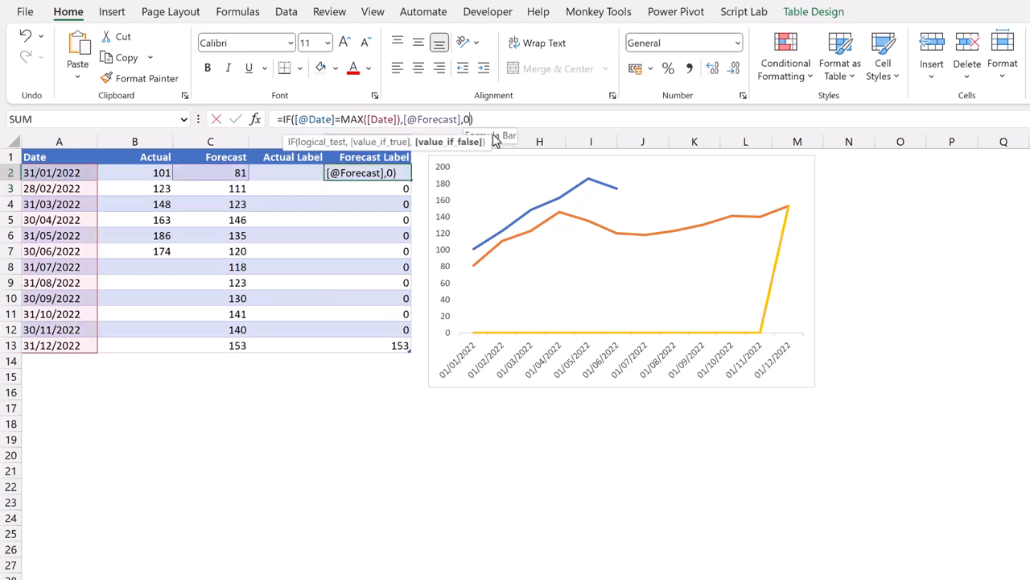
type("\"\"")
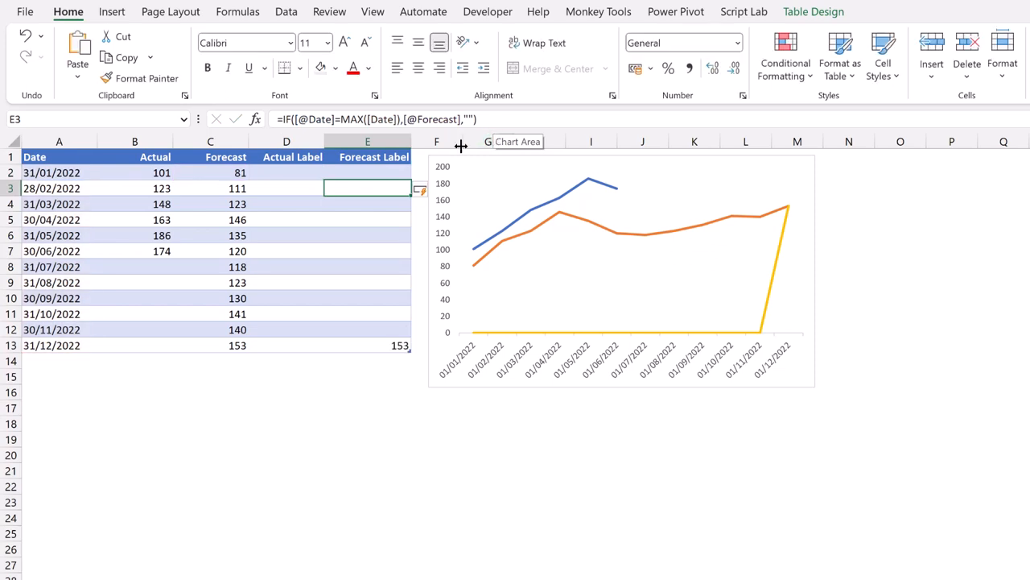
Step: Replace "" with NA() in the E2 formula so Forecast Label returns #N/A except December's 153
left_click(367, 173)
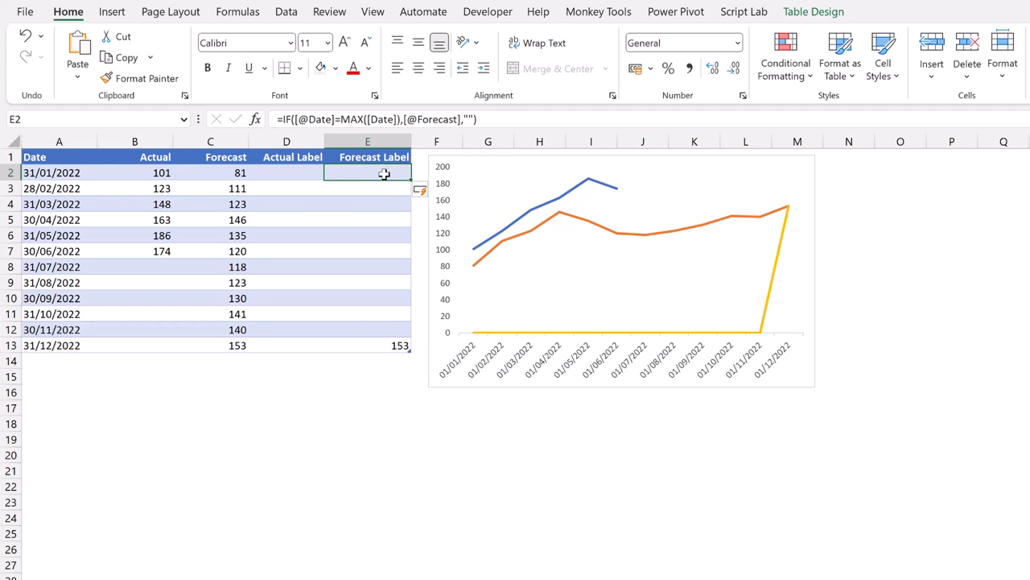
mouse_move(473, 119)
type("#N/A")
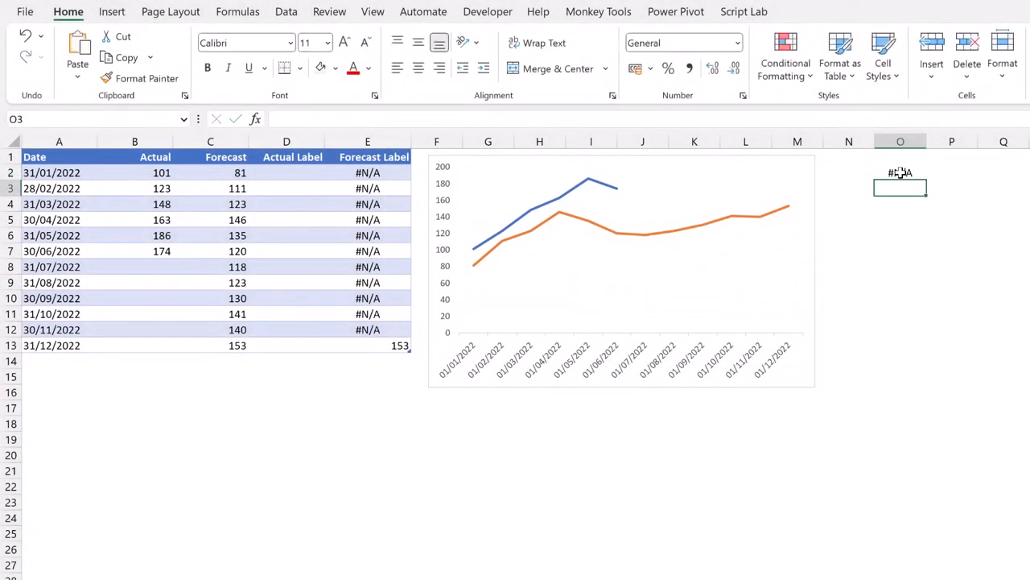
left_click(900, 174)
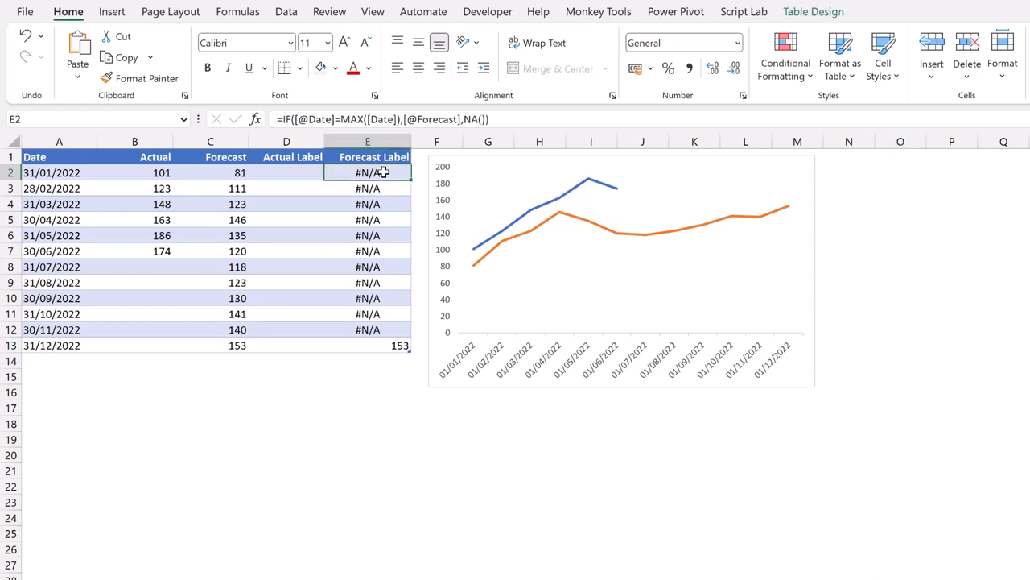
double_click(367, 172)
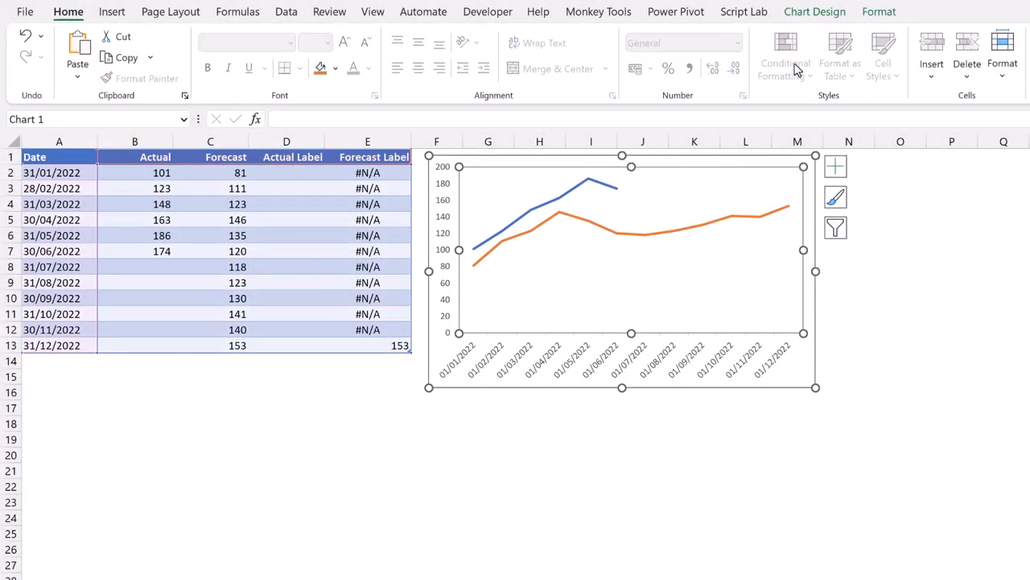
Step: Select the Forecast Label series and add a Right data label showing 153 at its last point
left_click(879, 12)
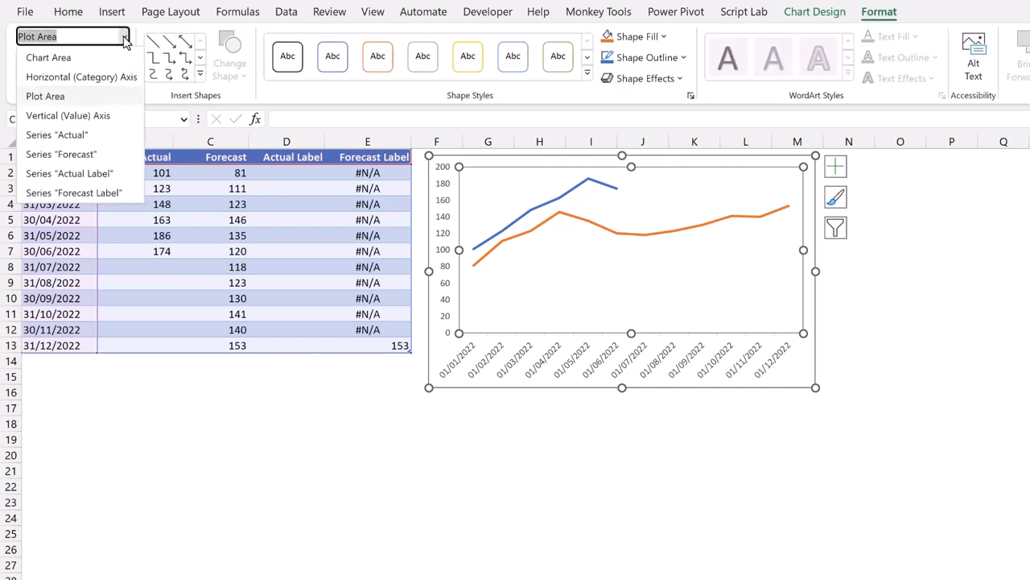
left_click(74, 193)
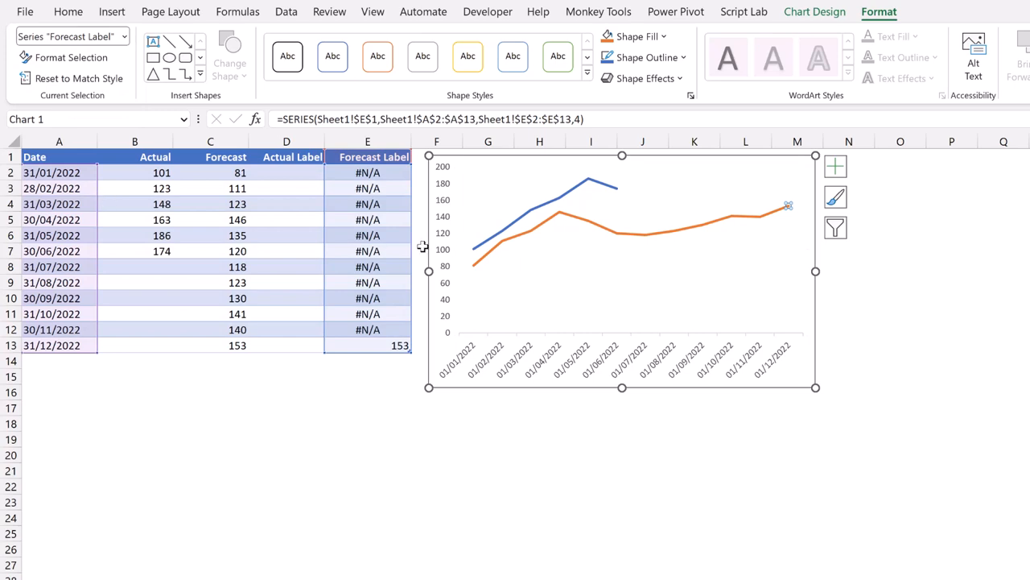
mouse_move(785, 215)
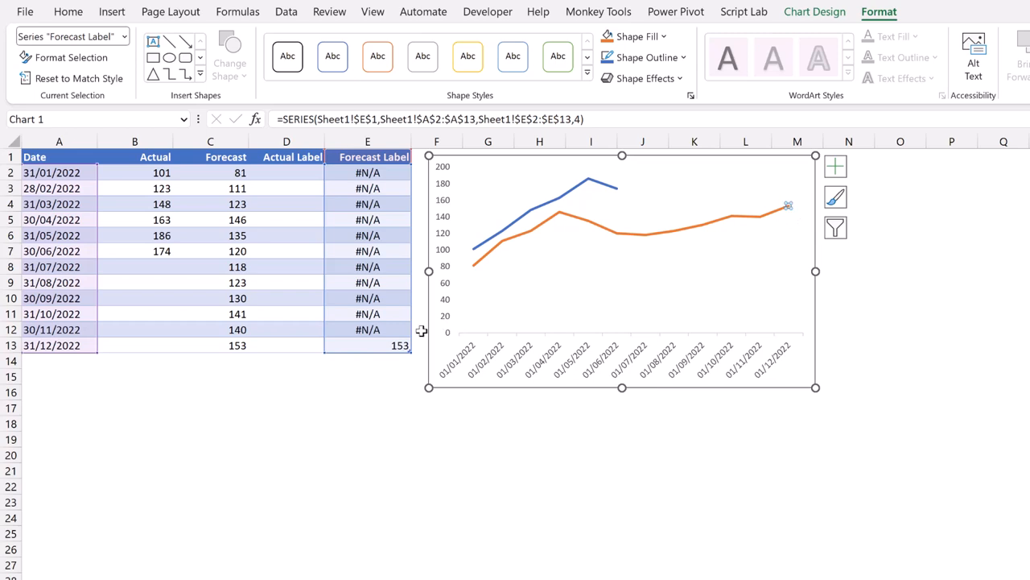
mouse_move(406, 344)
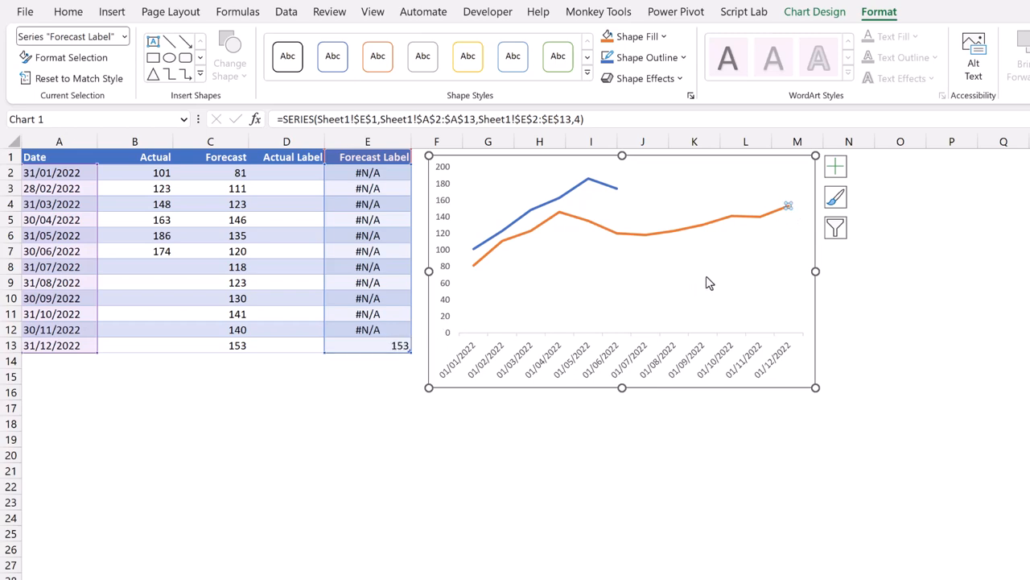
left_click(815, 11)
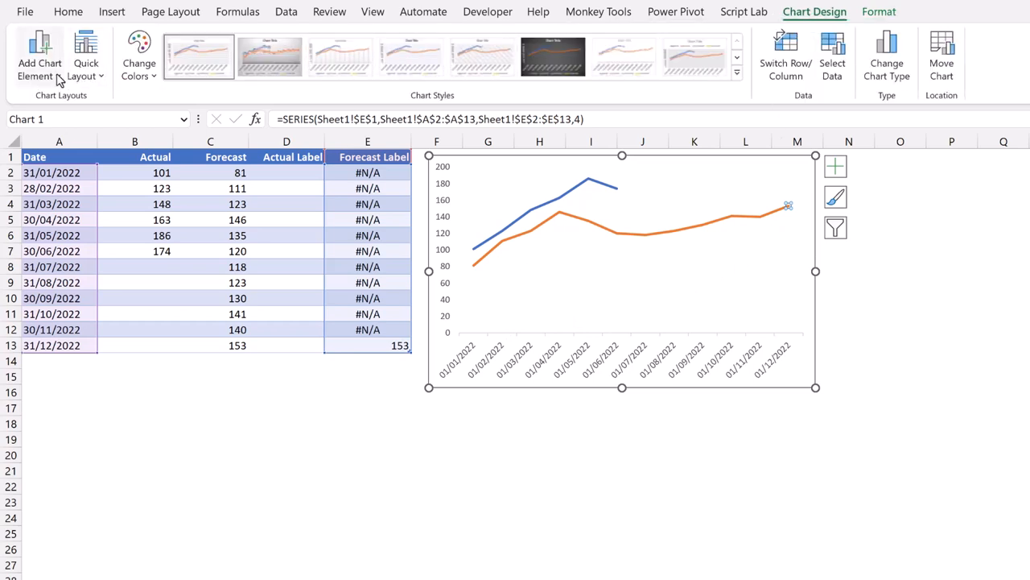
left_click(39, 48)
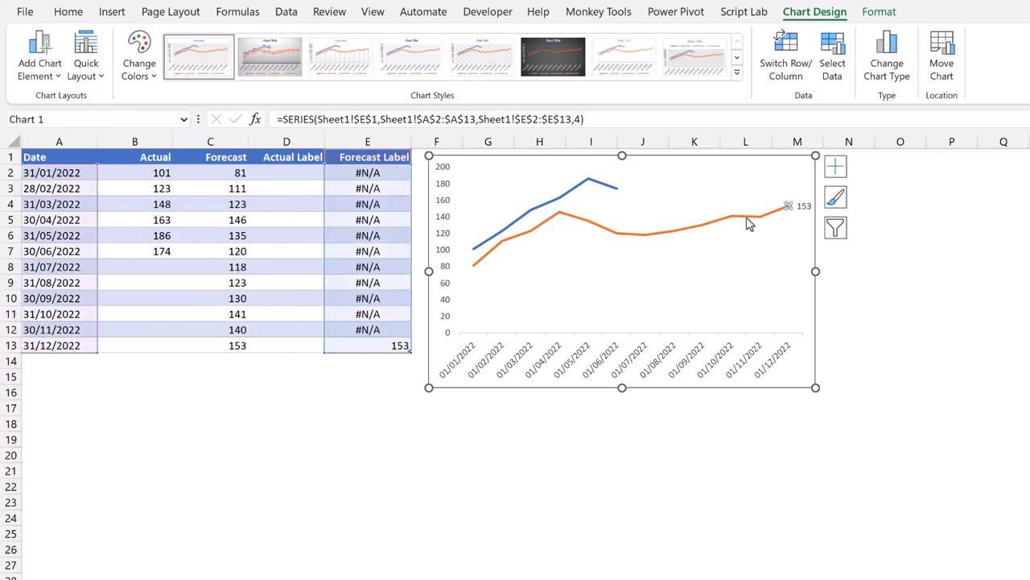
Step: Format the December data label to show the series name "Forecast Label" instead of 153
right_click(789, 206)
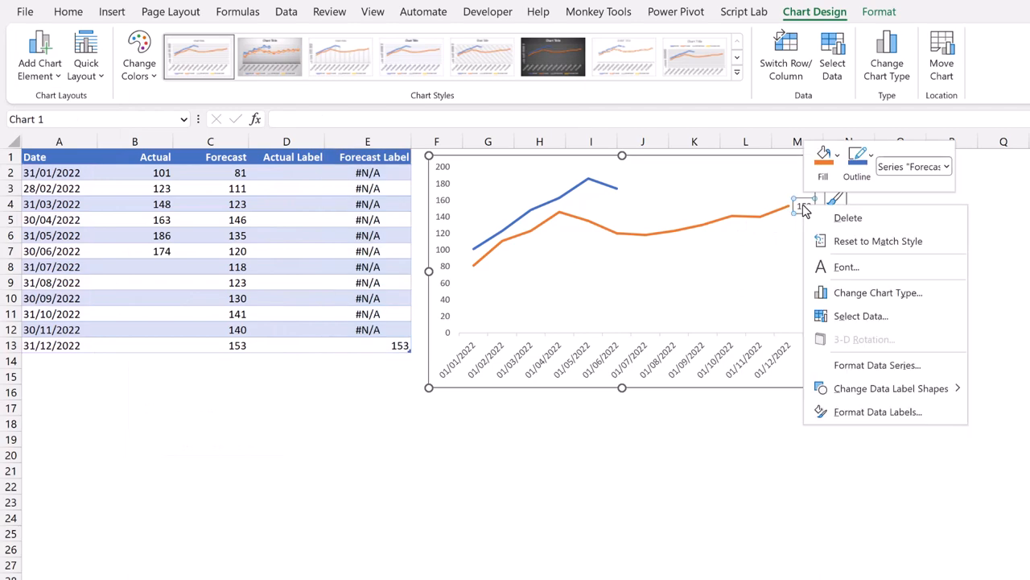
mouse_move(877, 412)
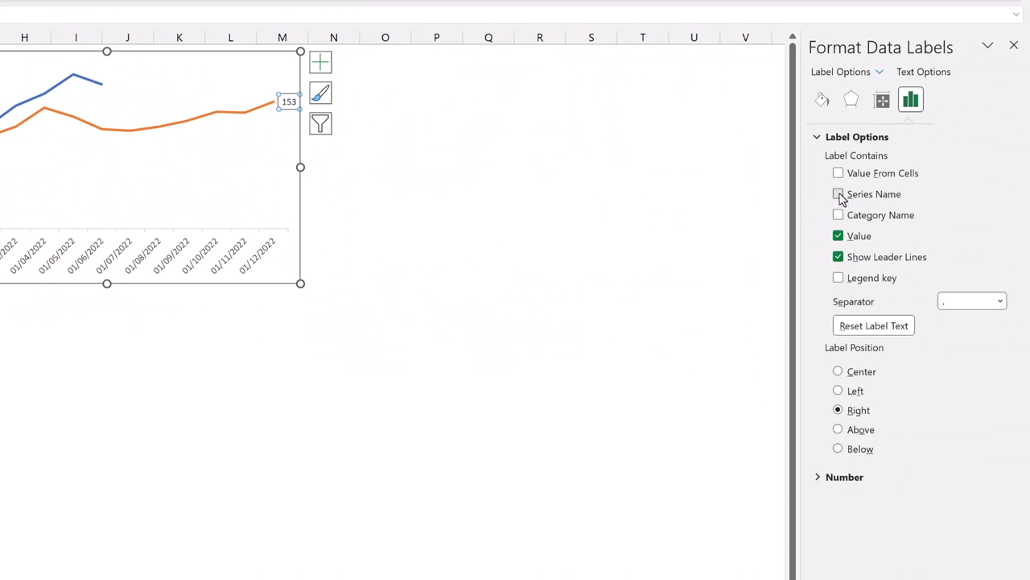
left_click(838, 193)
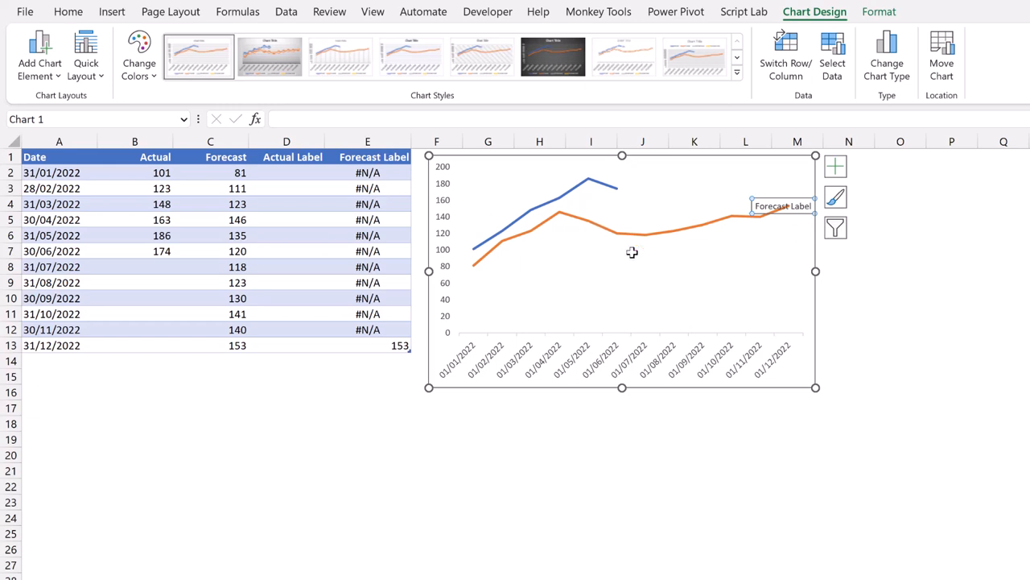
Step: In Select Data, set the Forecast Label series name to cell C1 so the end label reads Forecast
right_click(631, 251)
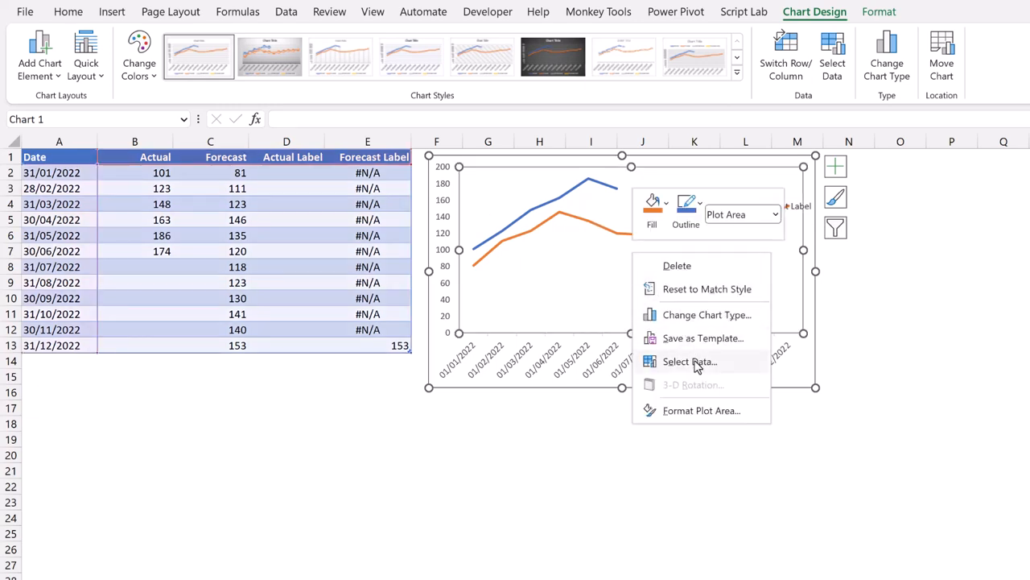
left_click(689, 361)
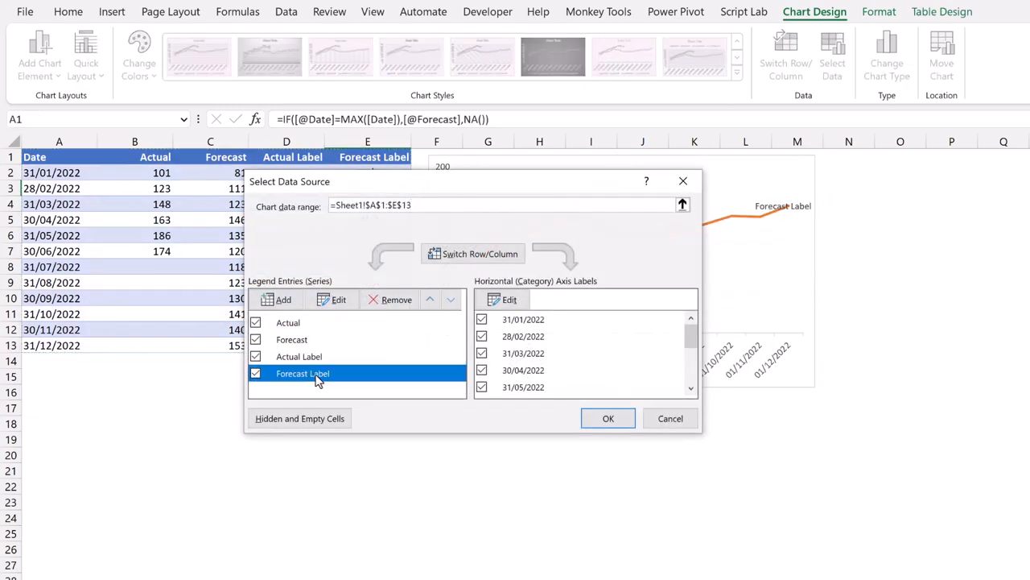
left_click(338, 299)
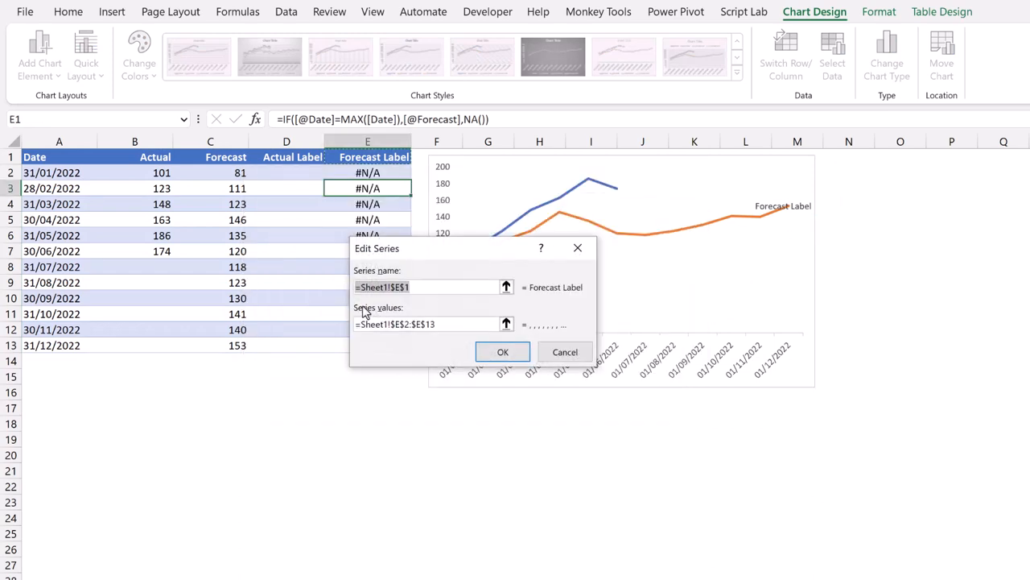
left_click(506, 286)
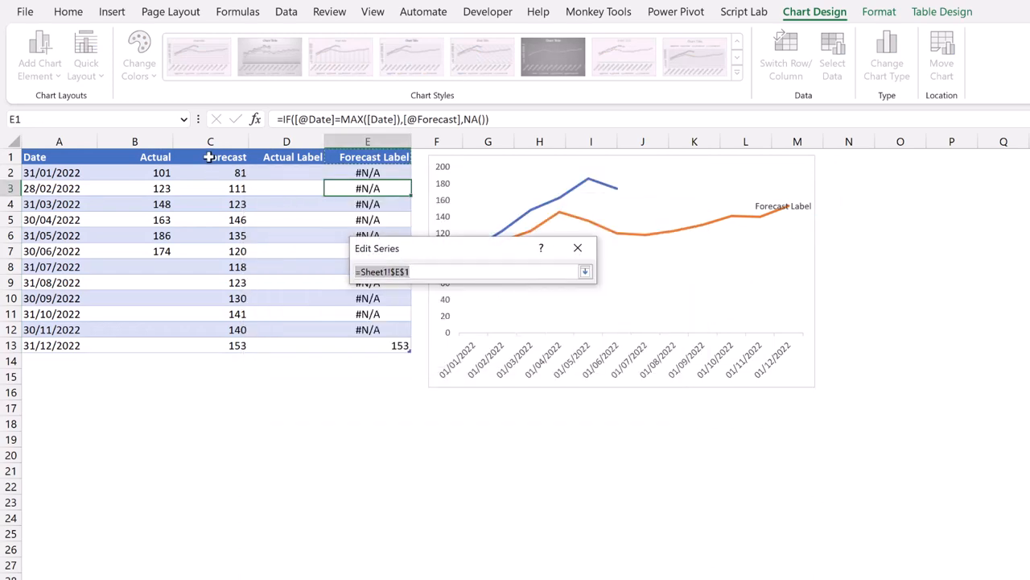
left_click(209, 157)
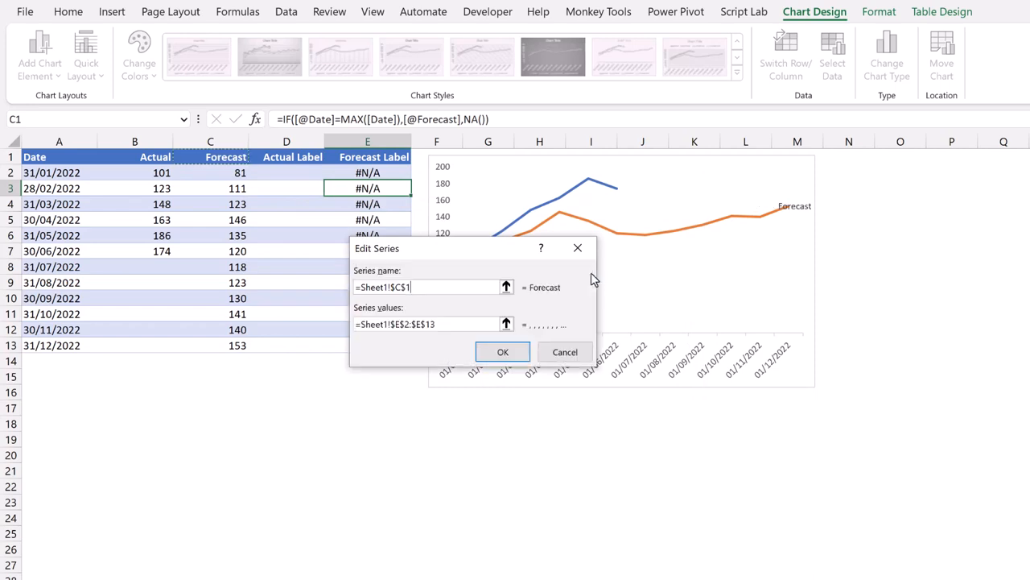
left_click(502, 351)
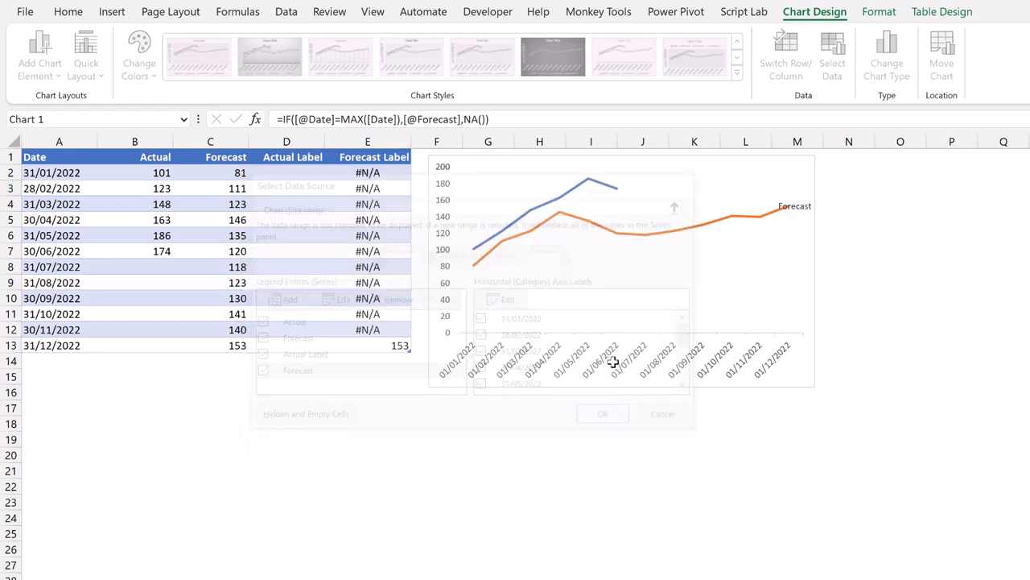
left_click(602, 413)
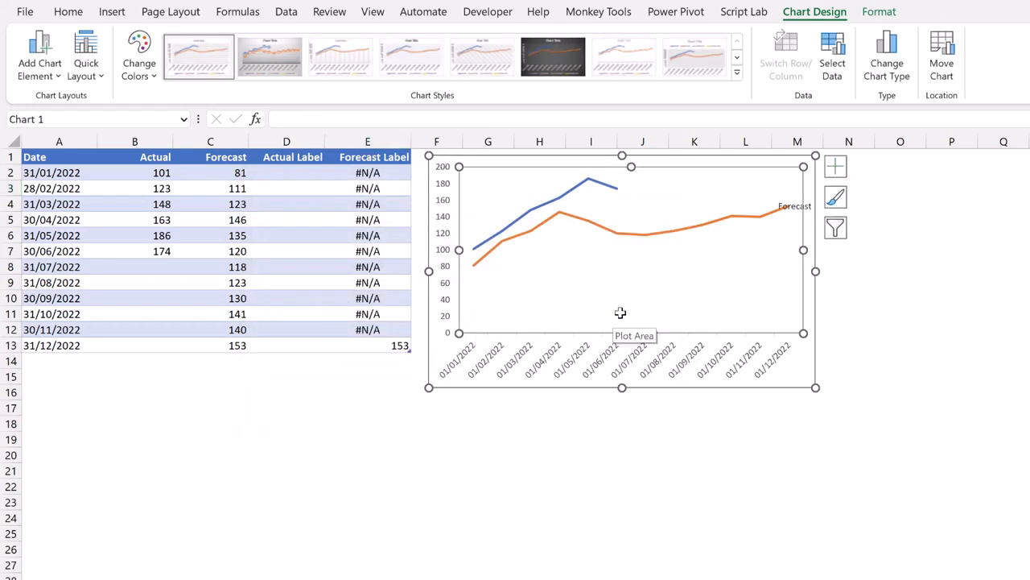
mouse_move(797, 254)
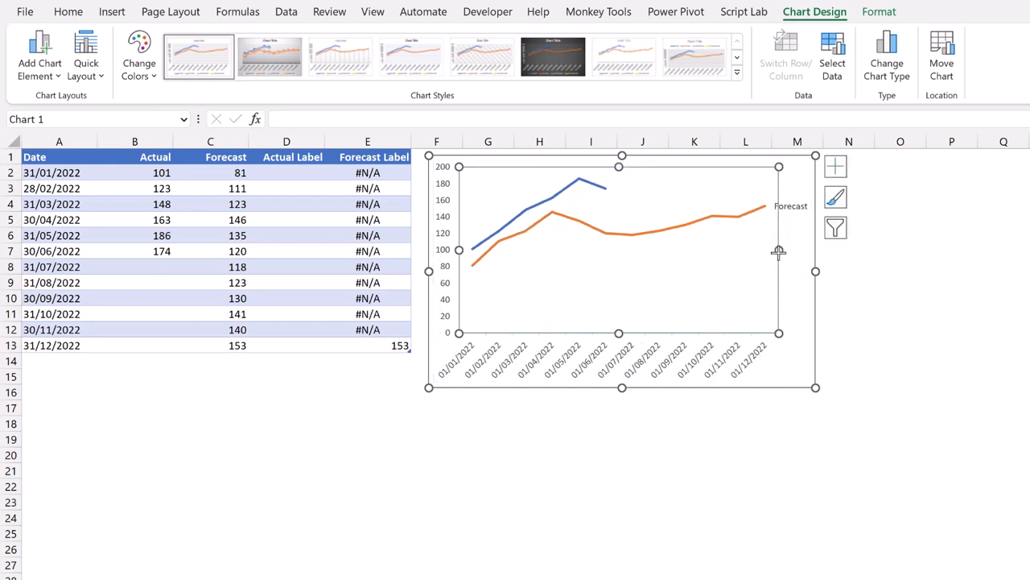
mouse_move(780, 248)
type("=")
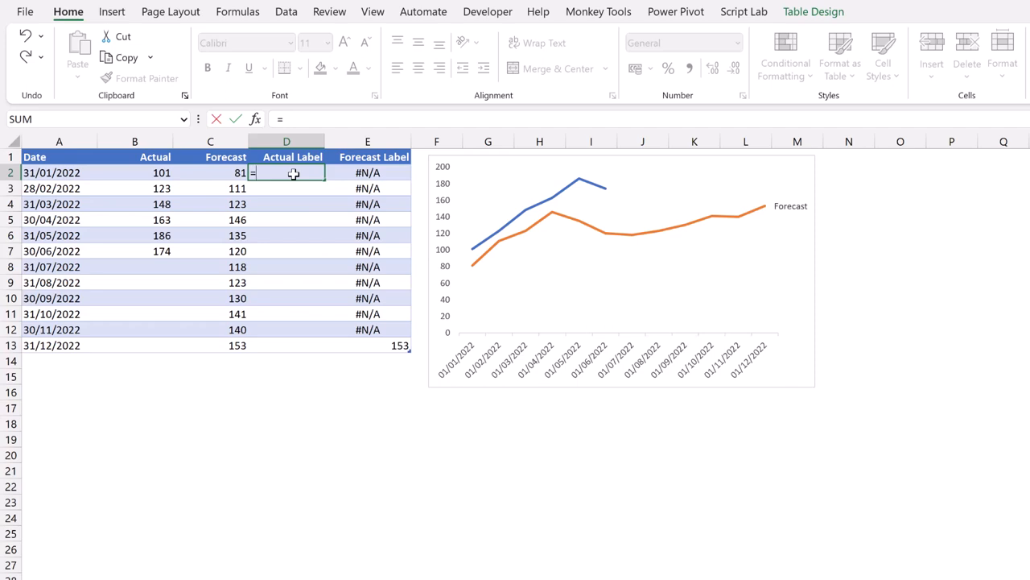
Step: Enter =MAXIFS([Date],[Actual],"<>"&"") in D2, filling Actual Label with 44742 in every row
type("MAXIFS([Date],")
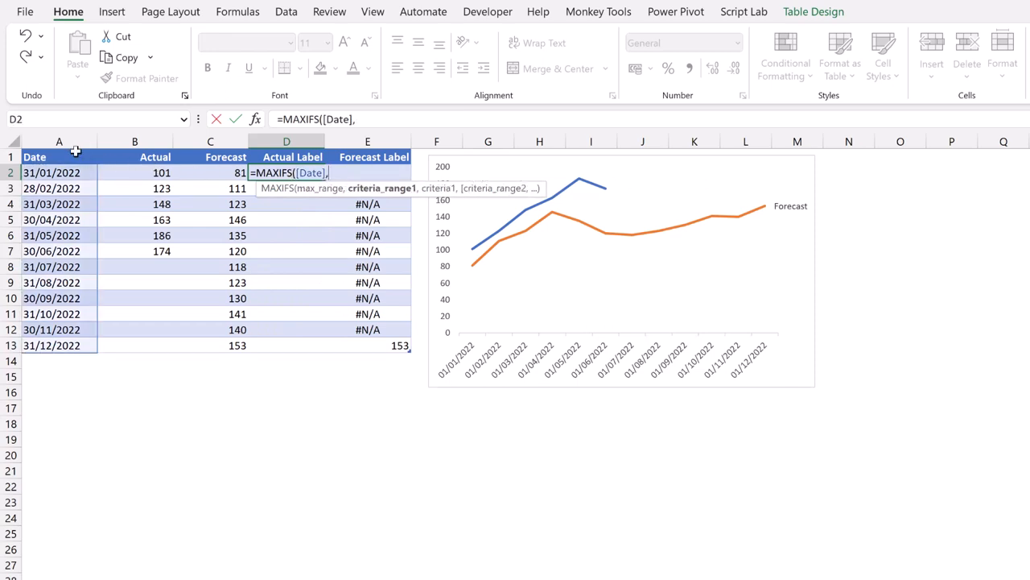
left_click(135, 156)
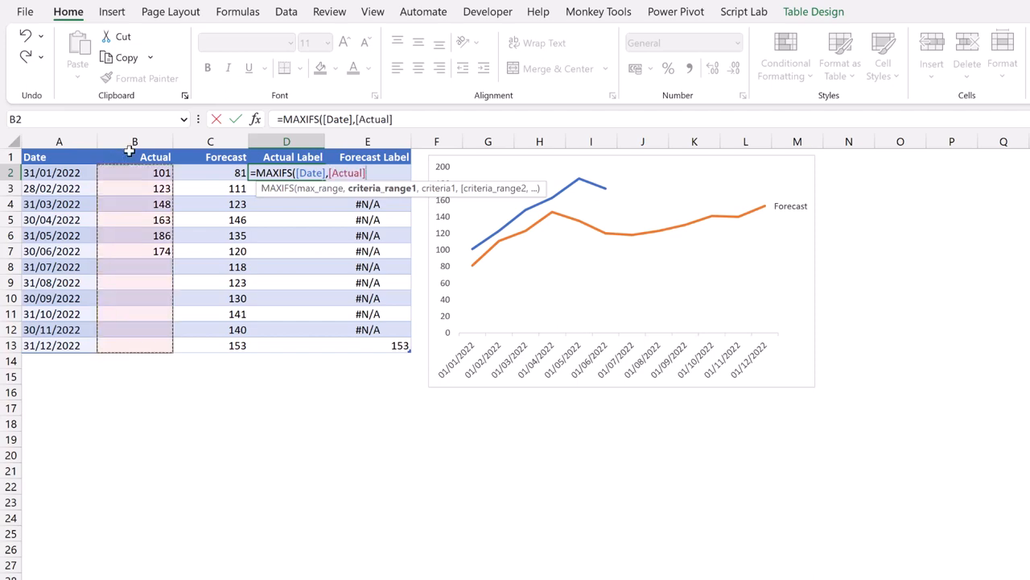
type(",\"")
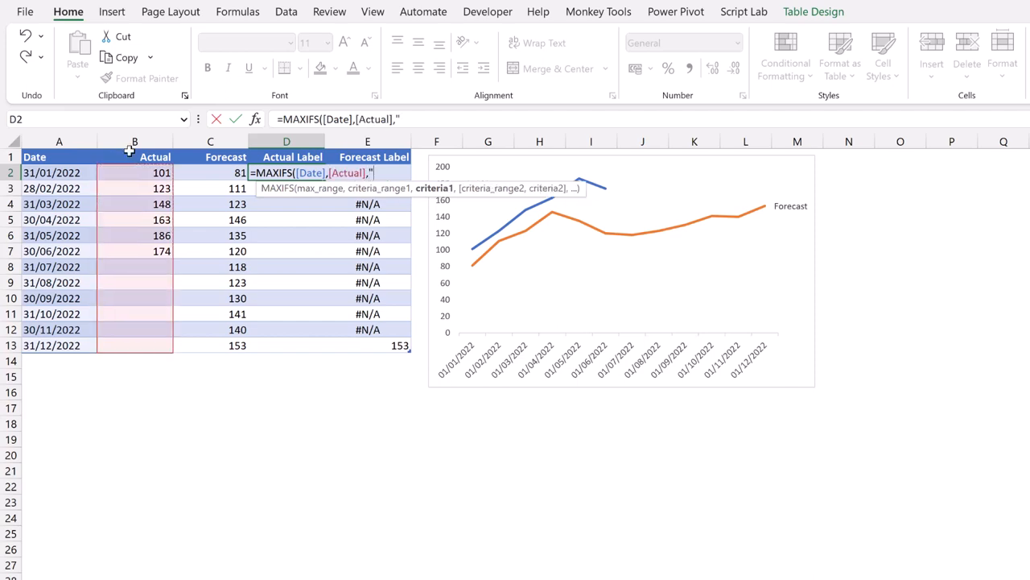
type("<>")
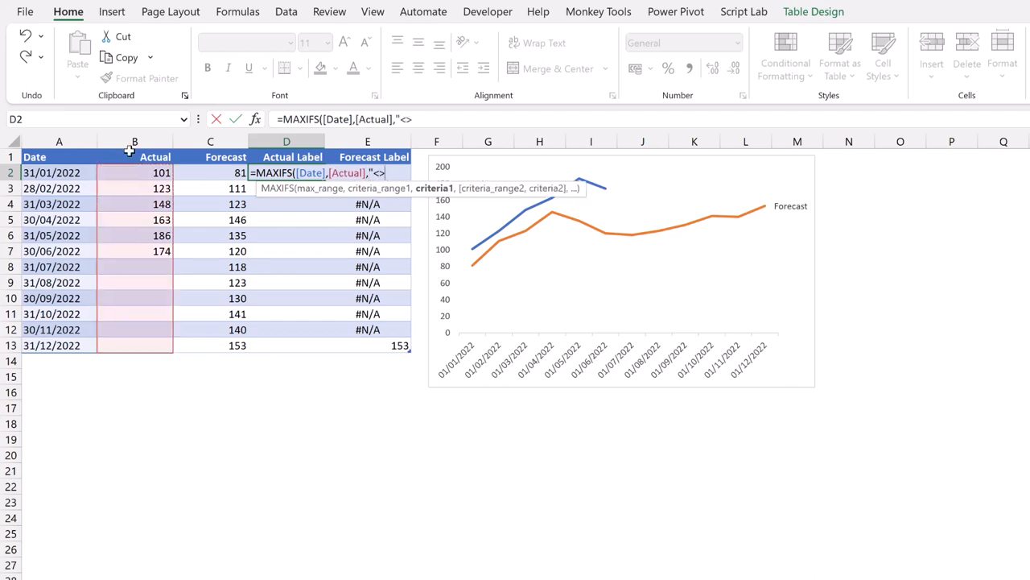
type("\"&")
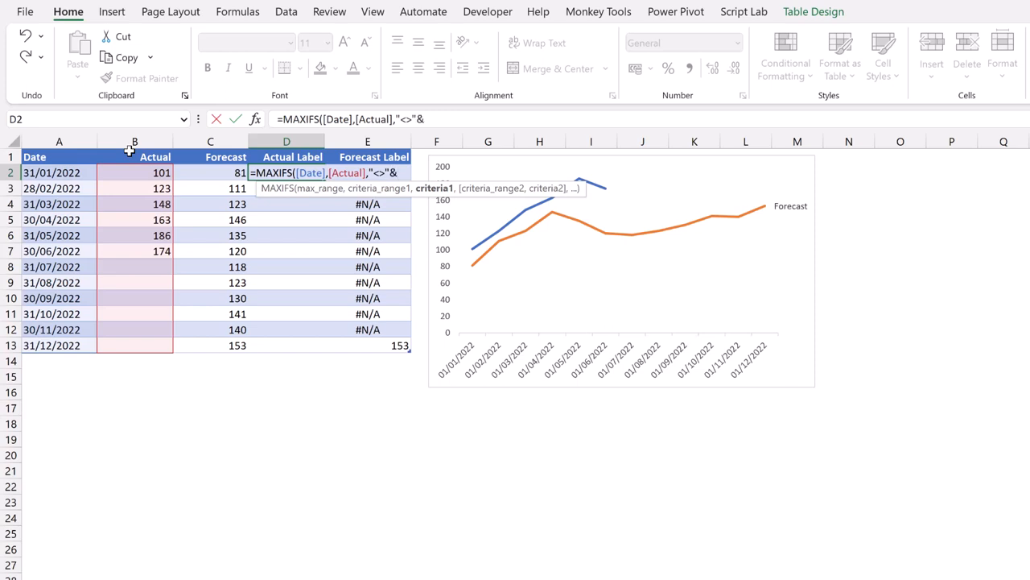
type("\"\")")
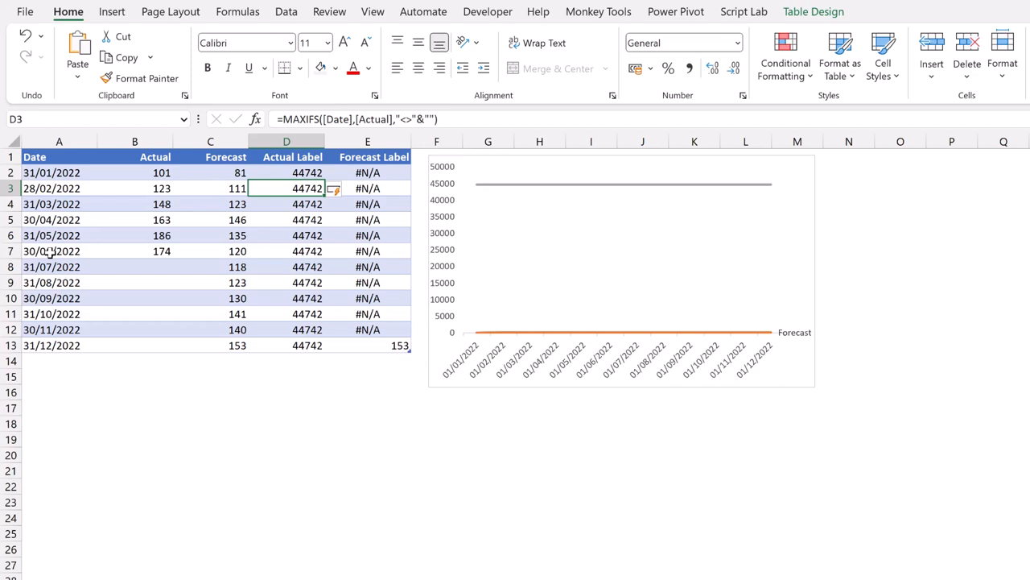
double_click(286, 172)
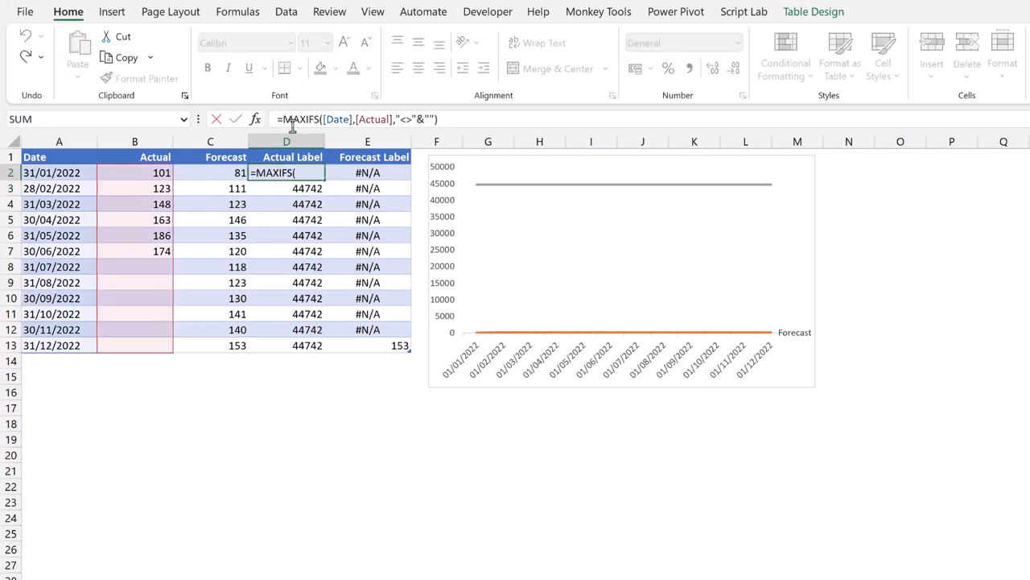
type("IF([@Date")
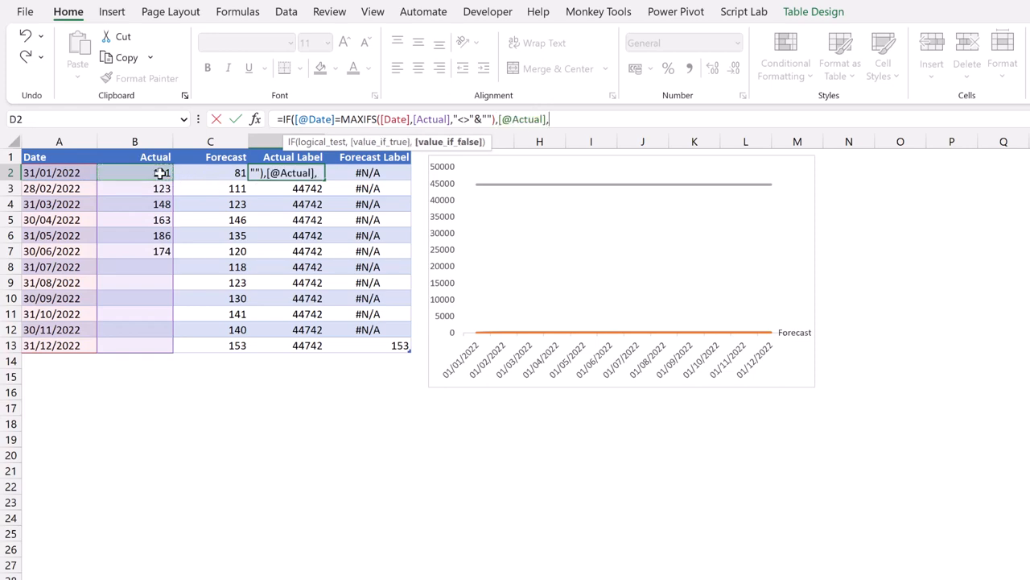
type("NA())")
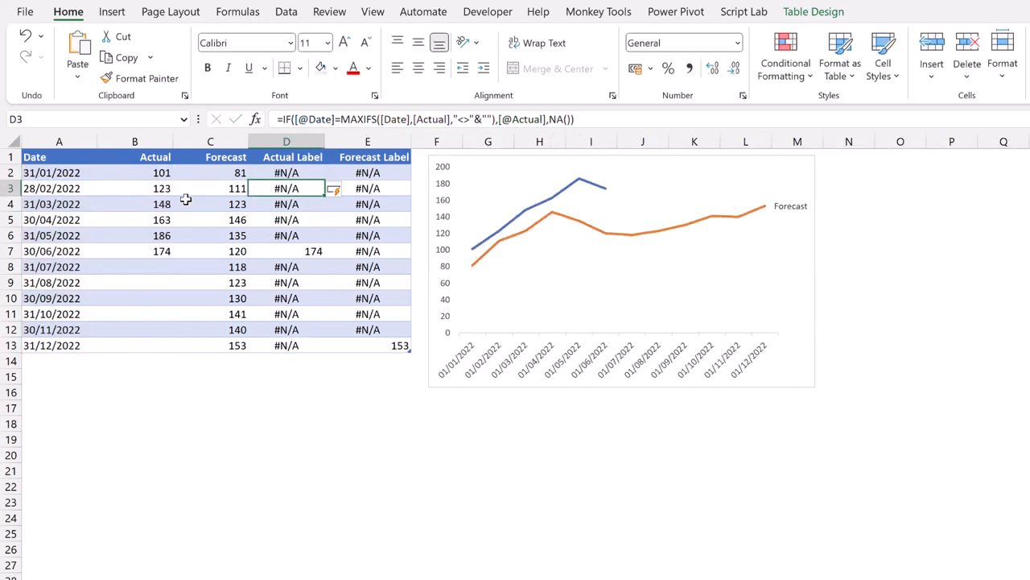
mouse_move(303, 251)
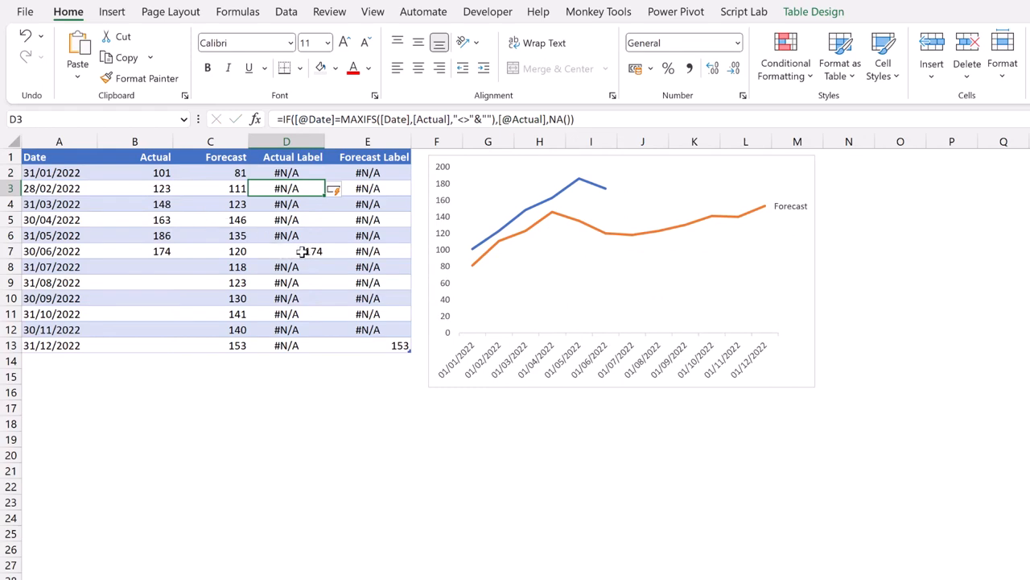
left_click(287, 251)
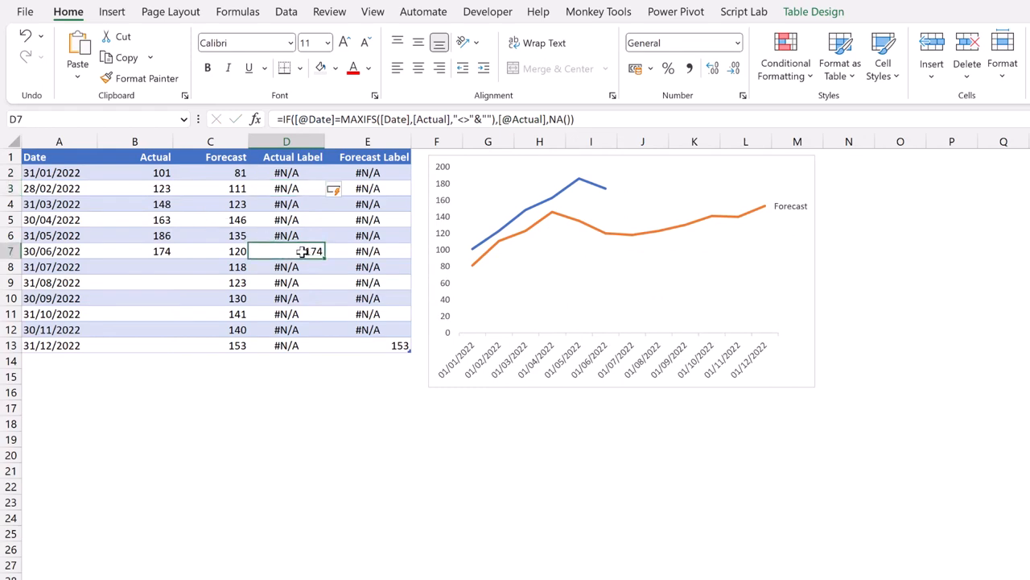
left_click(135, 267)
type("156")
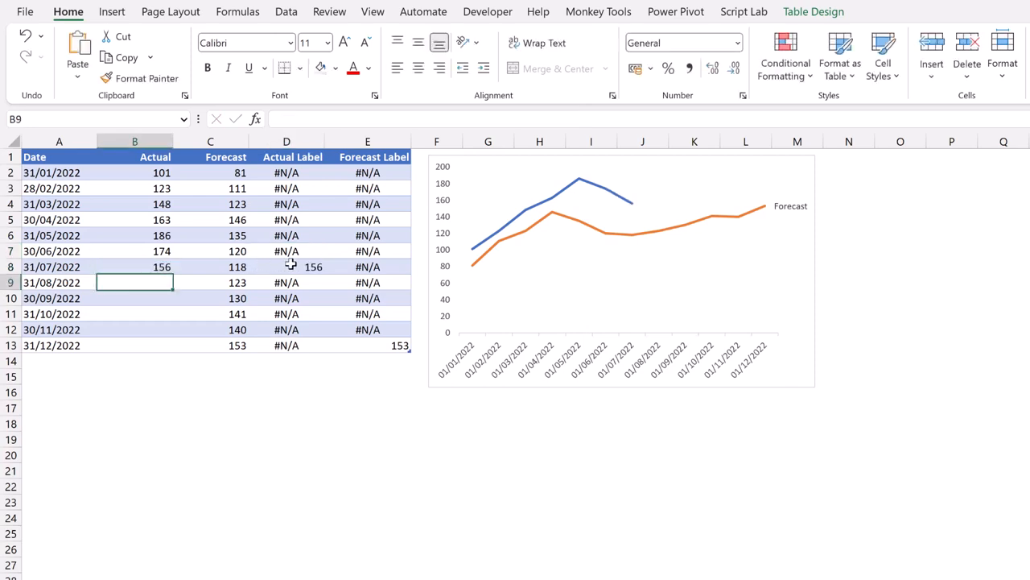
Step: Clear the July test value and add a Right data label reading "Actual Label" at the blue line's end point
left_click(135, 267)
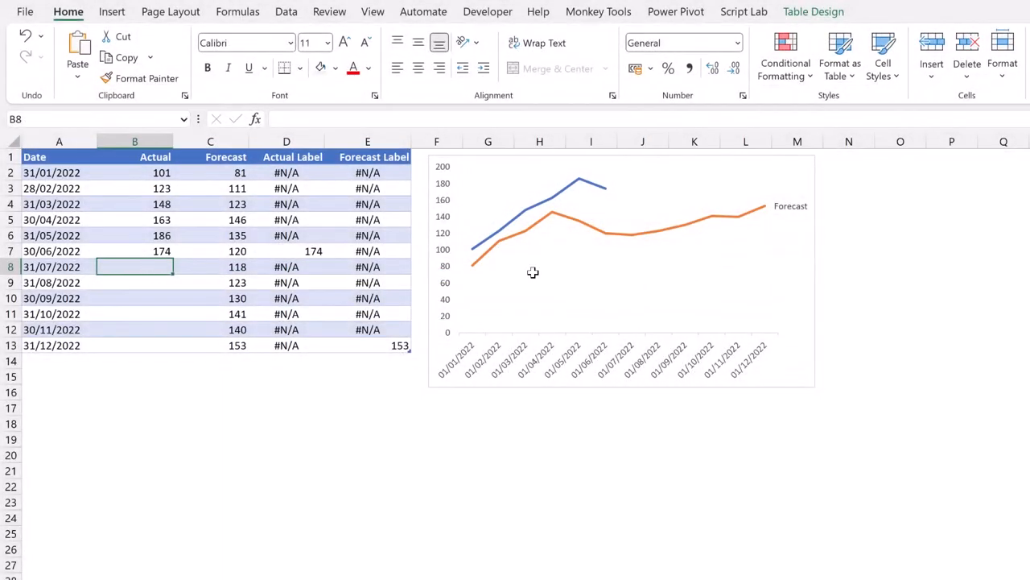
left_click(564, 274)
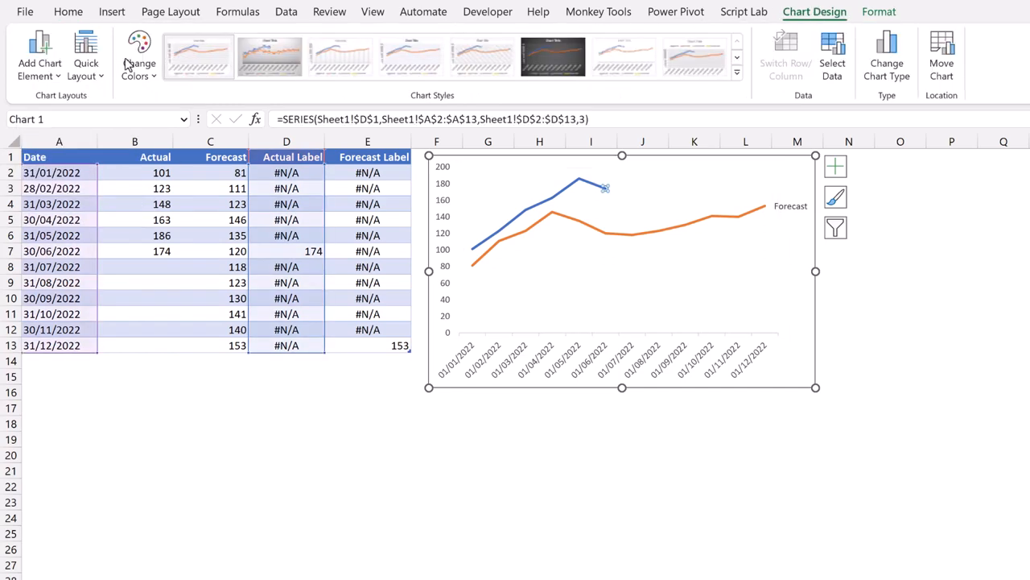
left_click(38, 55)
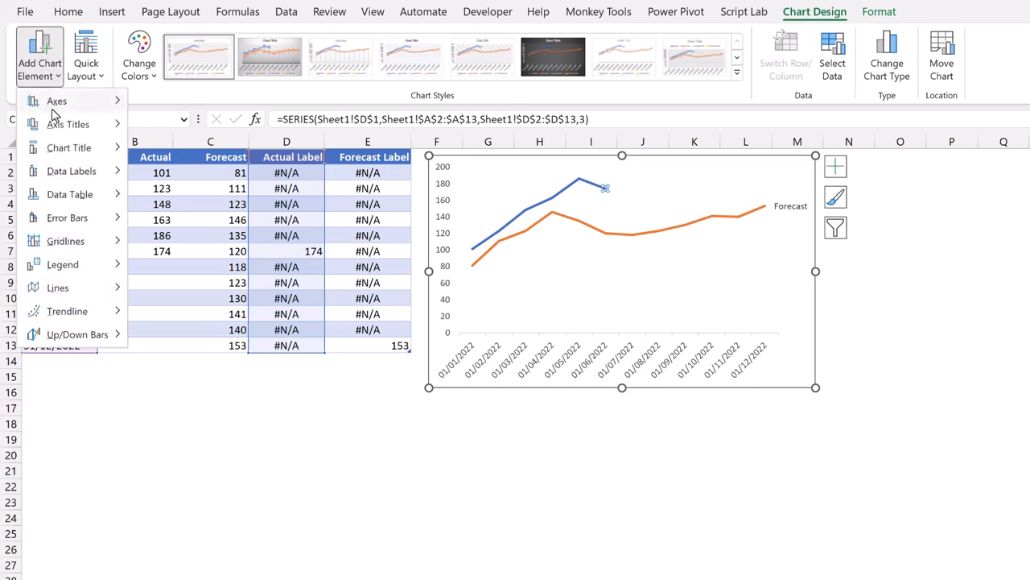
left_click(71, 170)
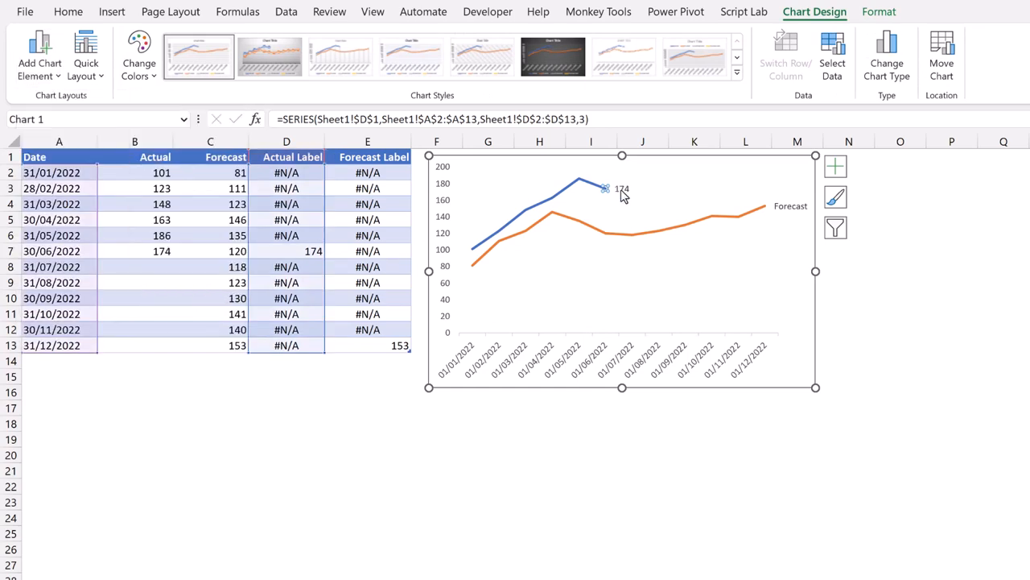
right_click(615, 188)
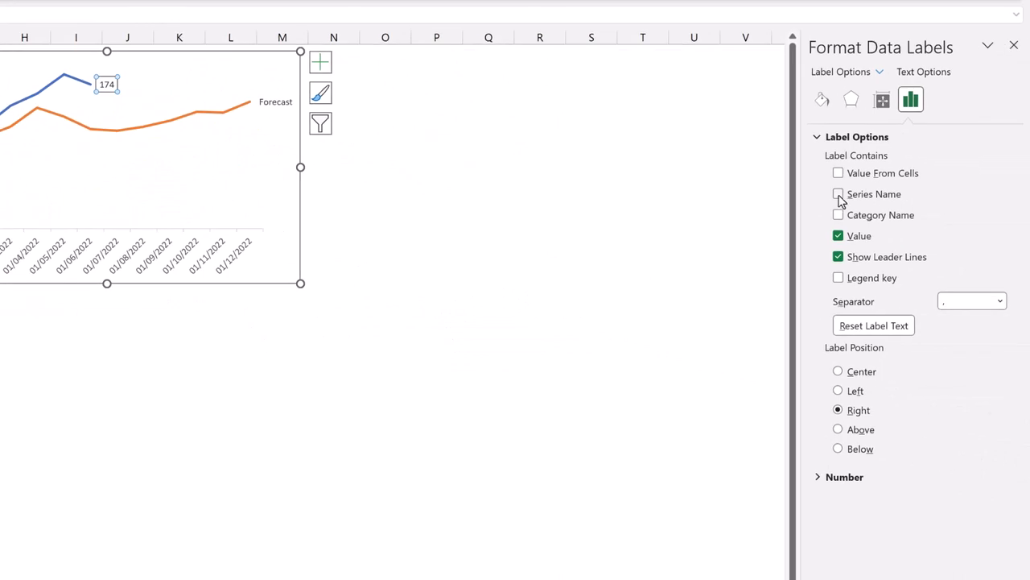
left_click(837, 193)
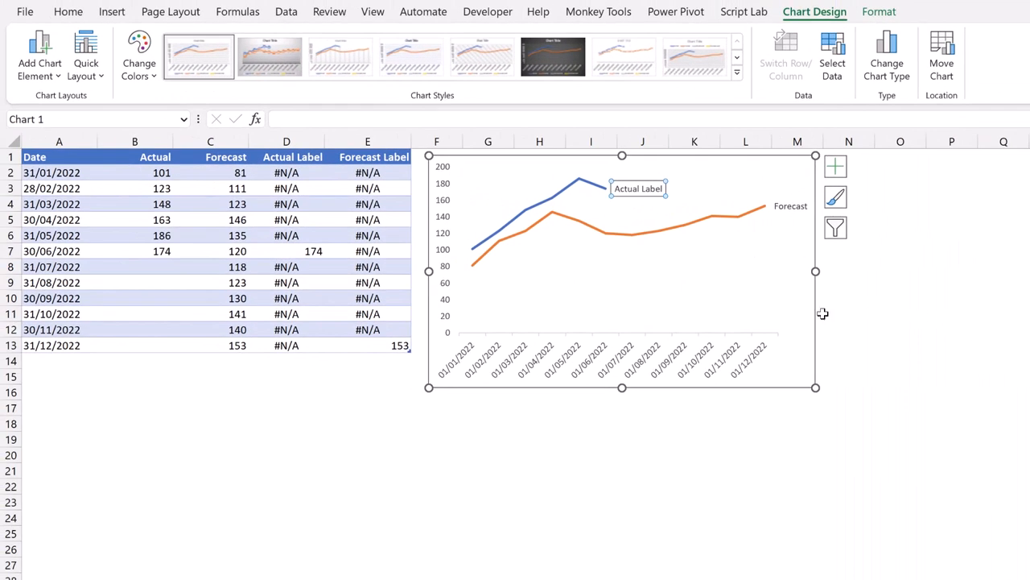
mouse_move(657, 277)
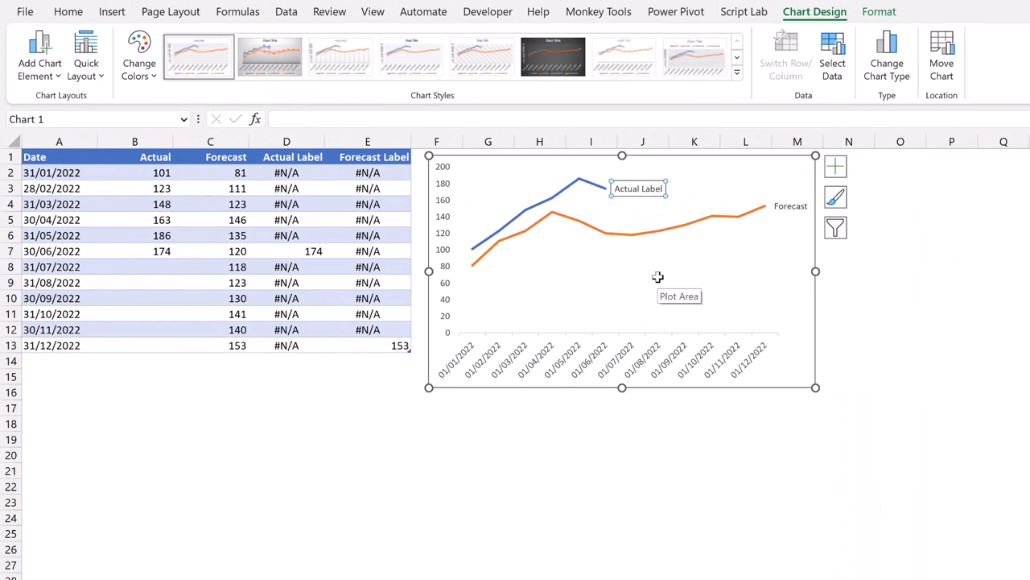
Step: In Select Data, rename the Actual Label series from the header cell so its end label reads Actual
right_click(657, 277)
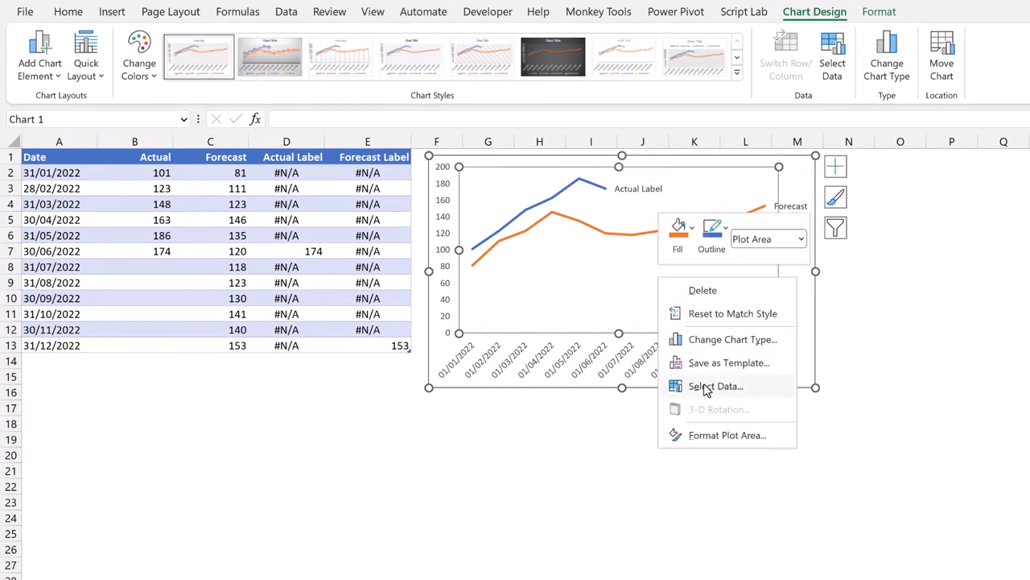
left_click(715, 387)
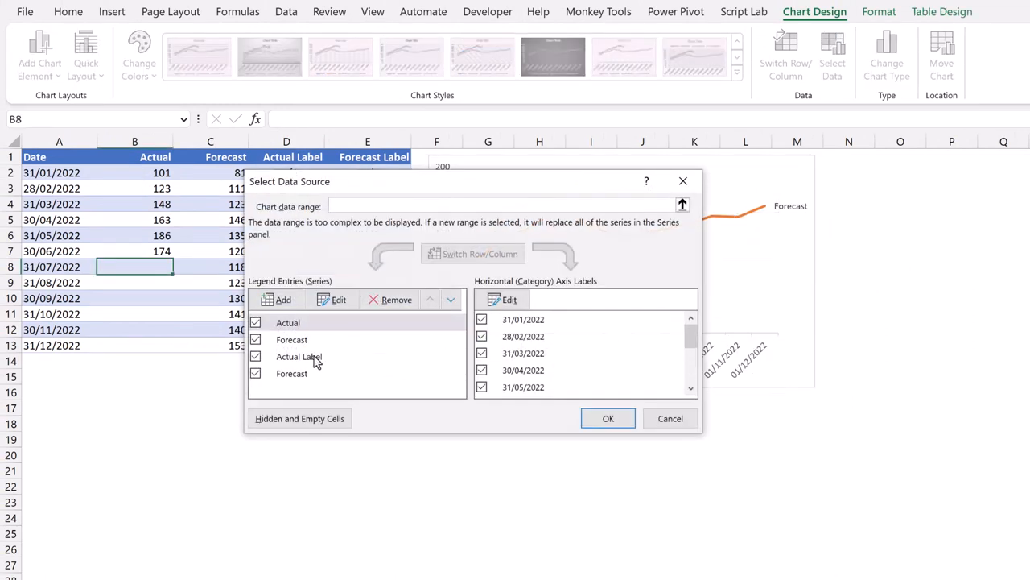
left_click(300, 355)
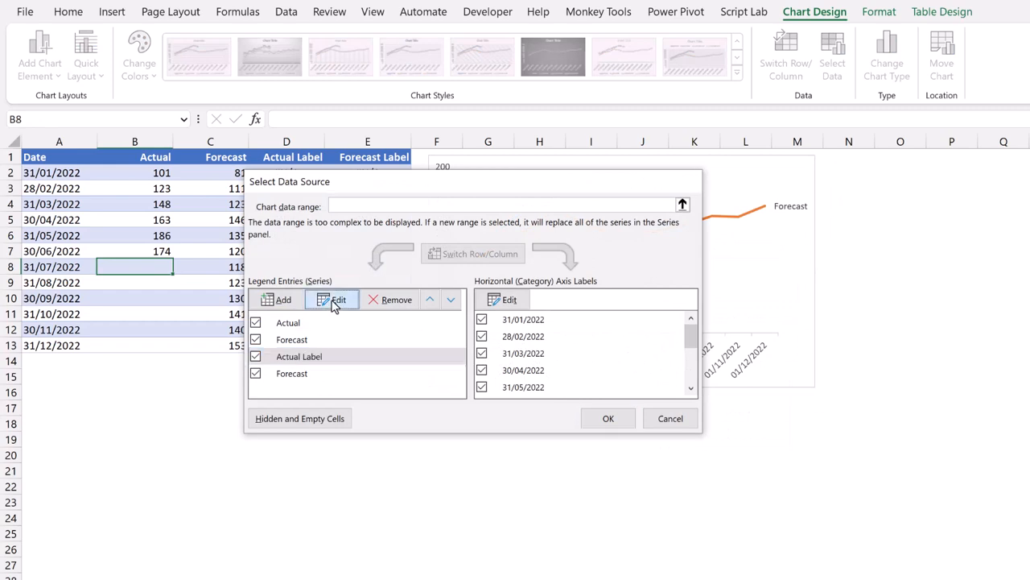
left_click(338, 297)
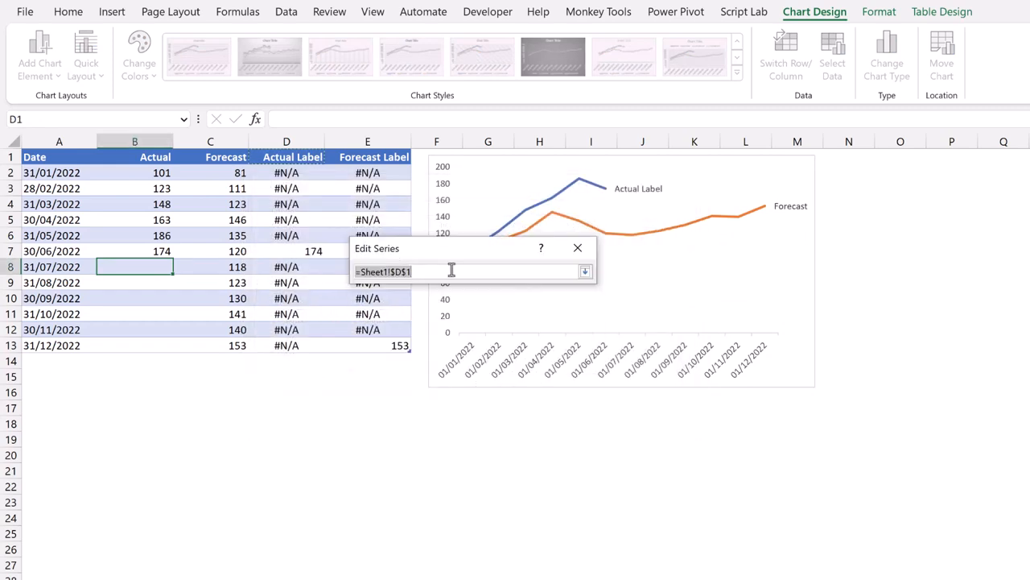
left_click(136, 156)
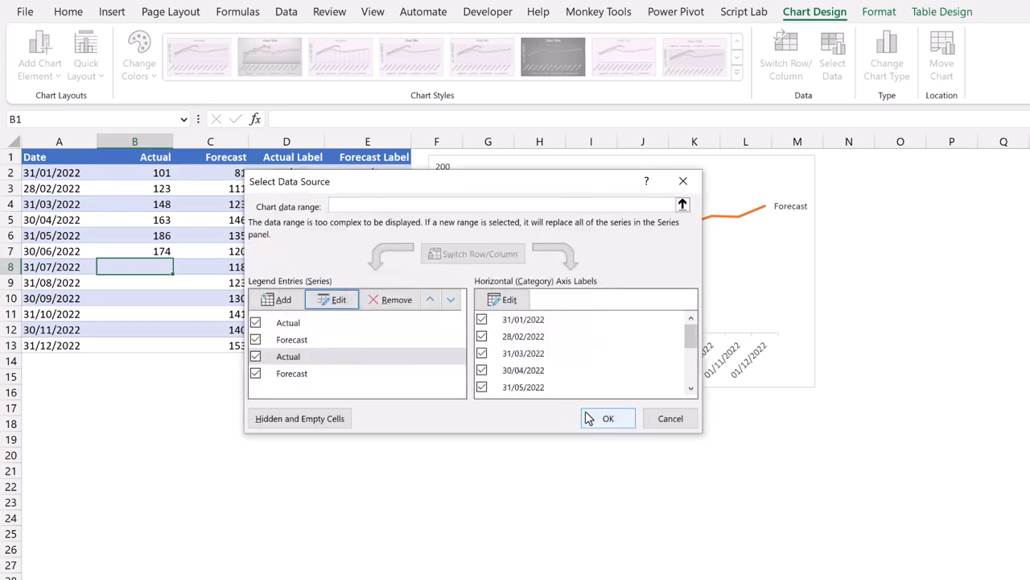
left_click(608, 418)
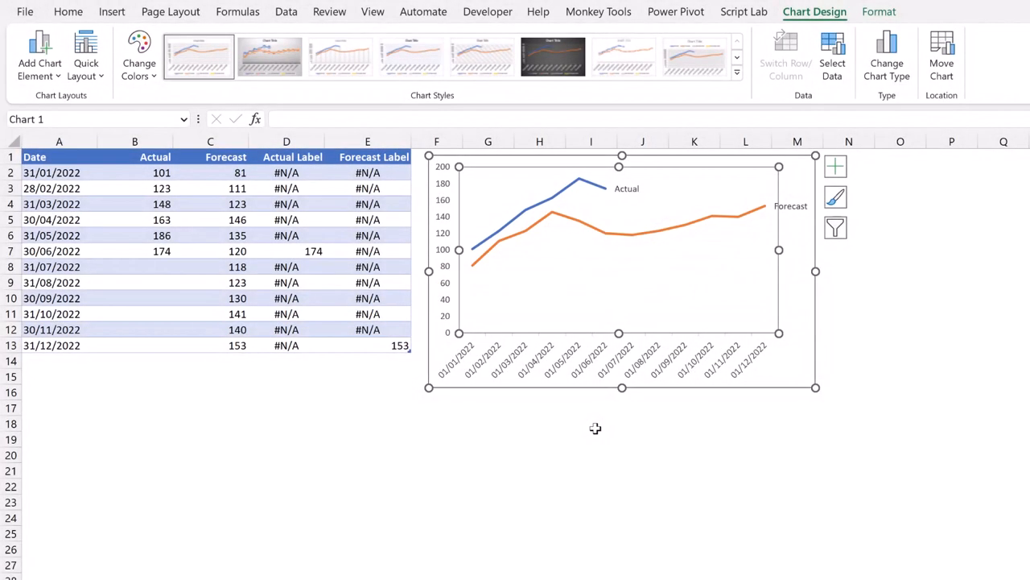
mouse_move(573, 199)
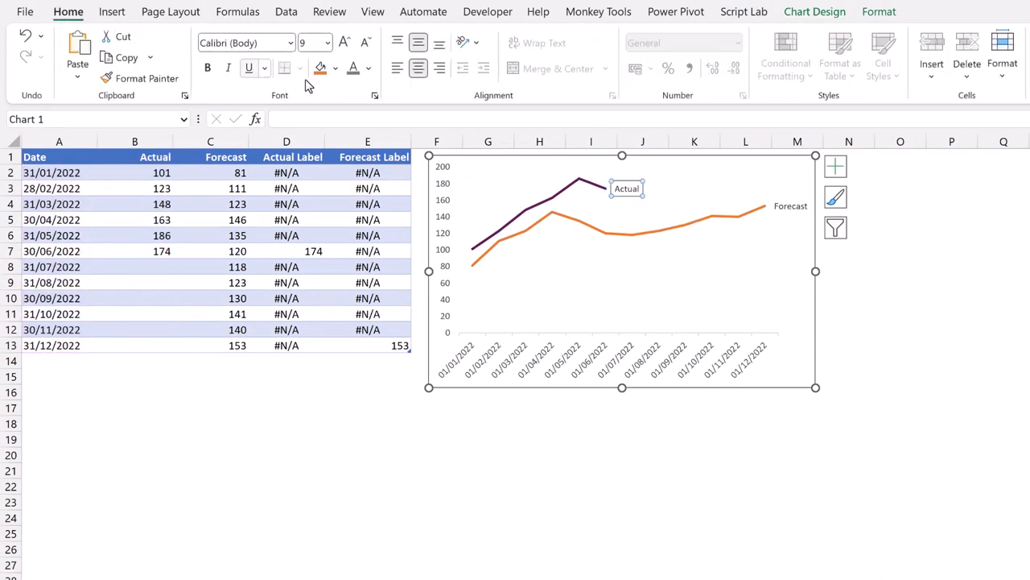
Step: Make the Actual label bold dark purple and set the Forecast line colour to grey
left_click(369, 68)
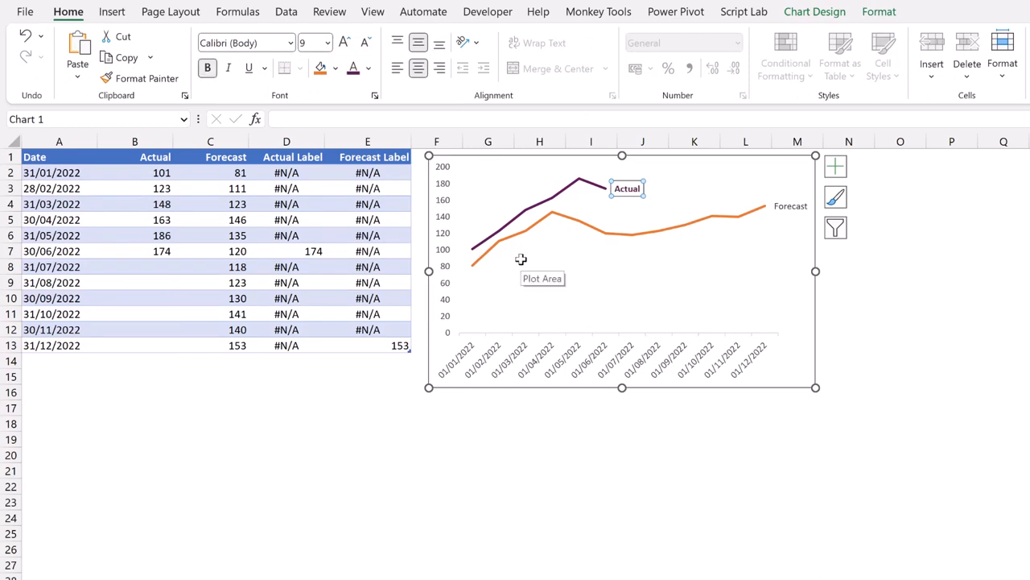
mouse_move(538, 256)
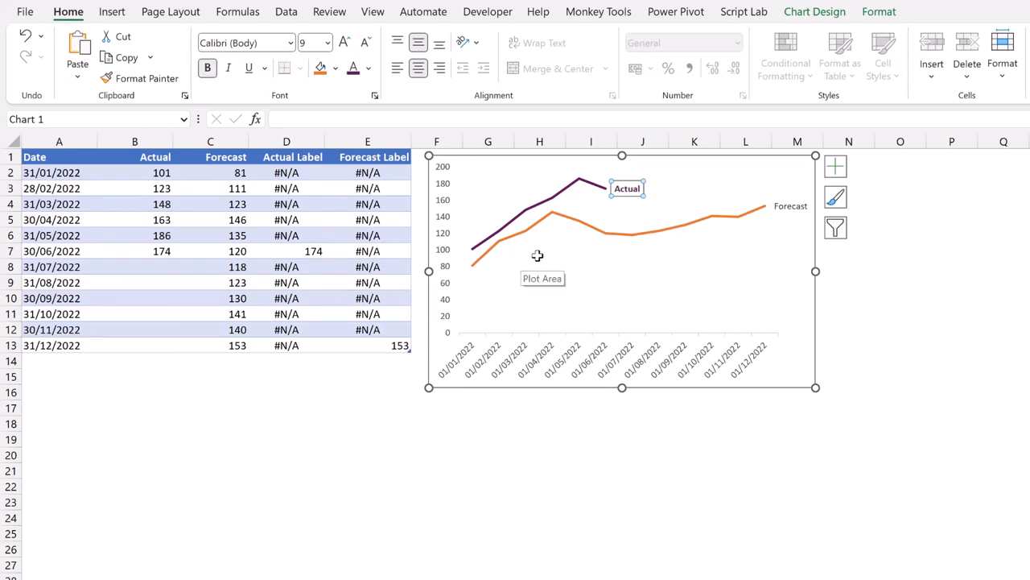
mouse_move(640, 241)
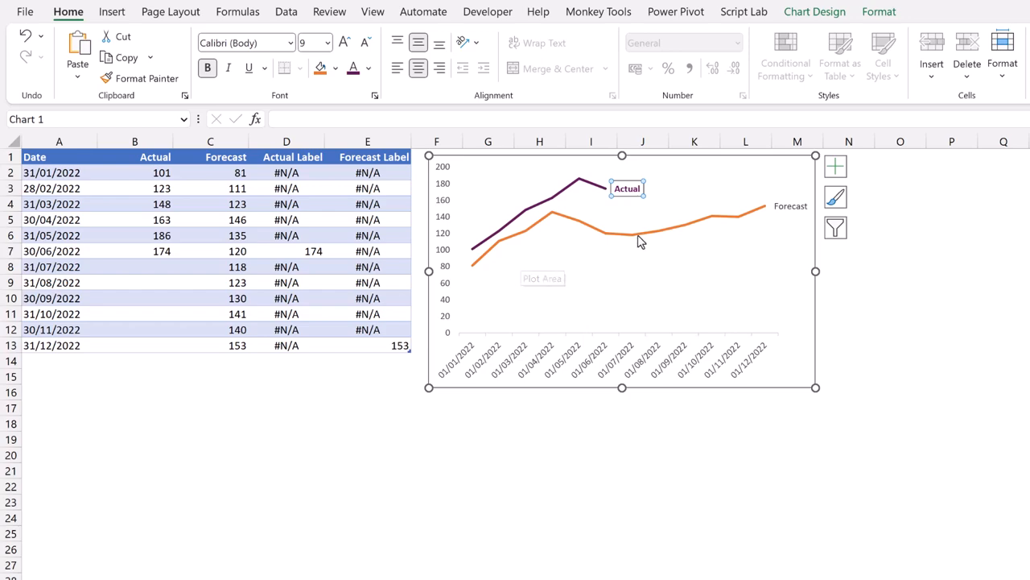
mouse_move(641, 238)
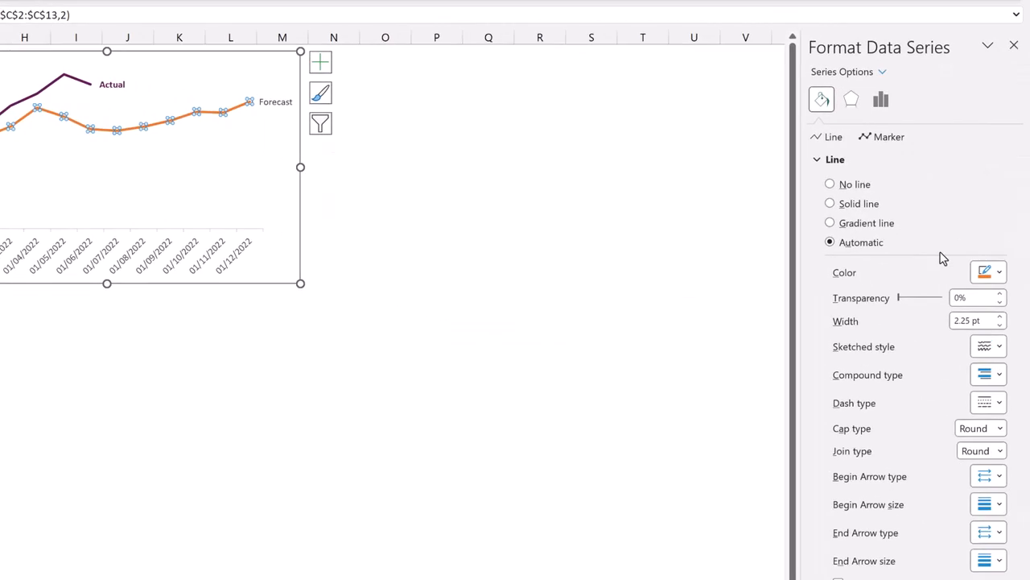
left_click(998, 270)
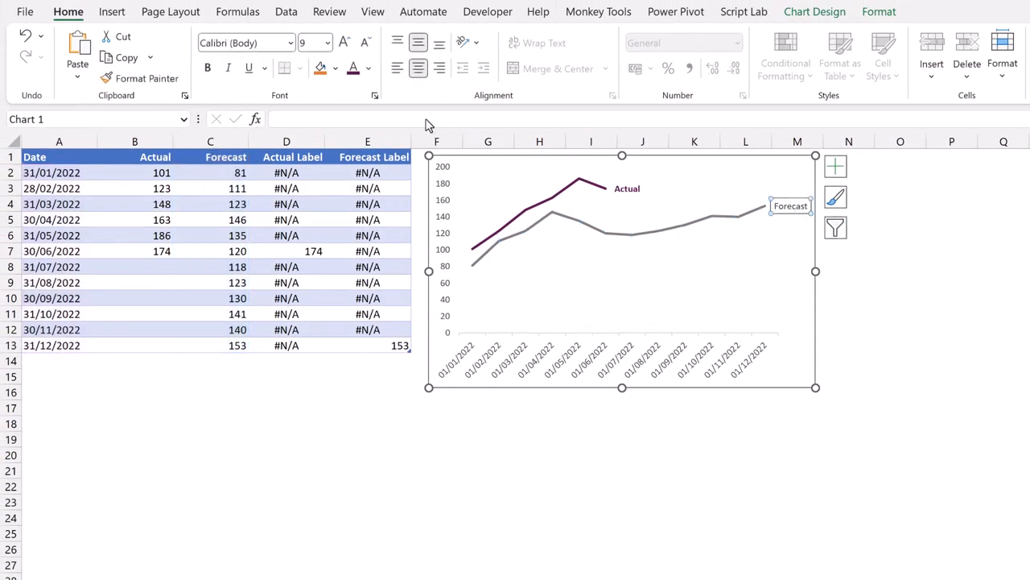
left_click(369, 68)
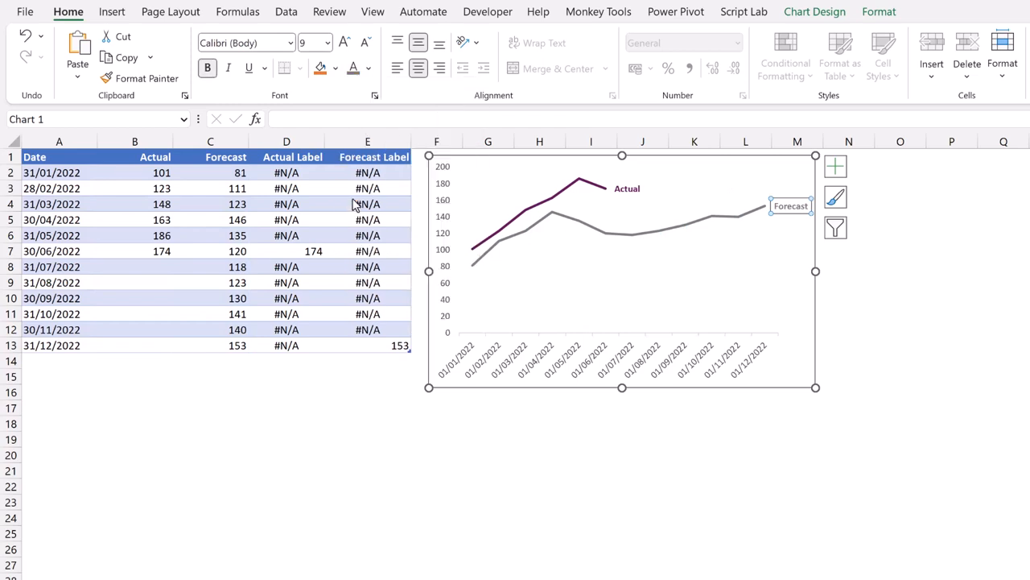
mouse_move(580, 358)
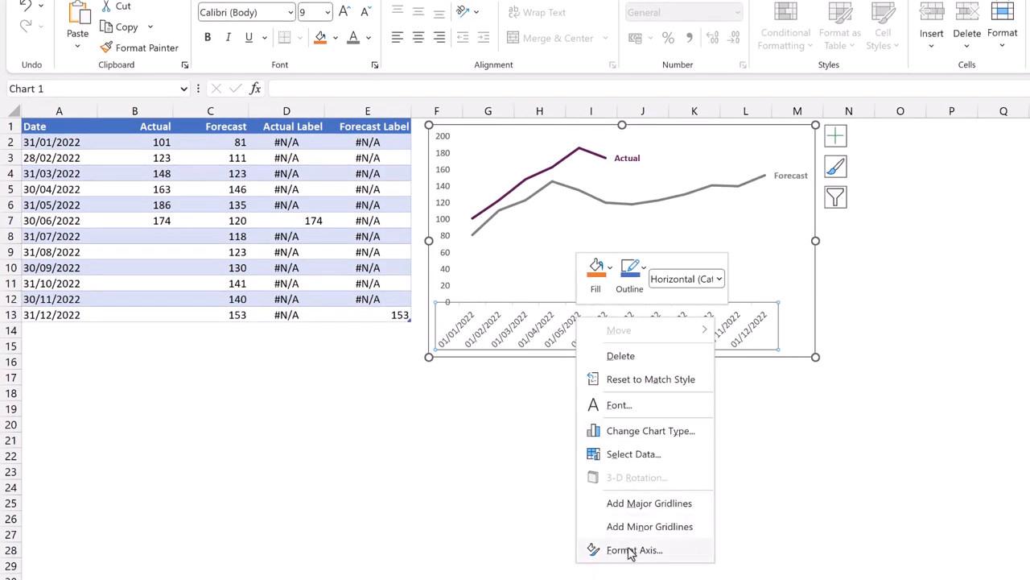
Step: Give the horizontal date axis the custom number format 'mmm' so it shows short month names
left_click(634, 550)
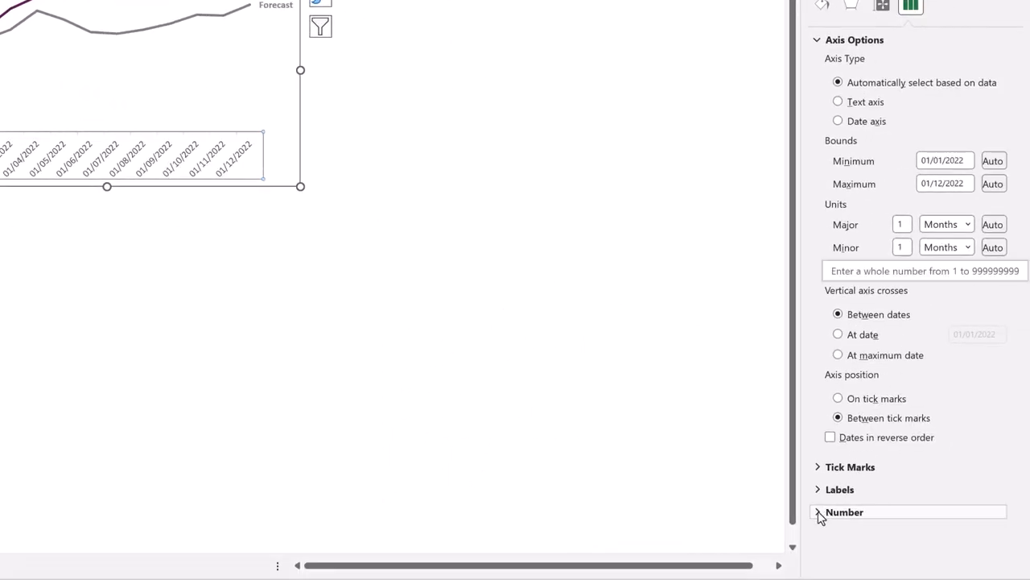
left_click(844, 512)
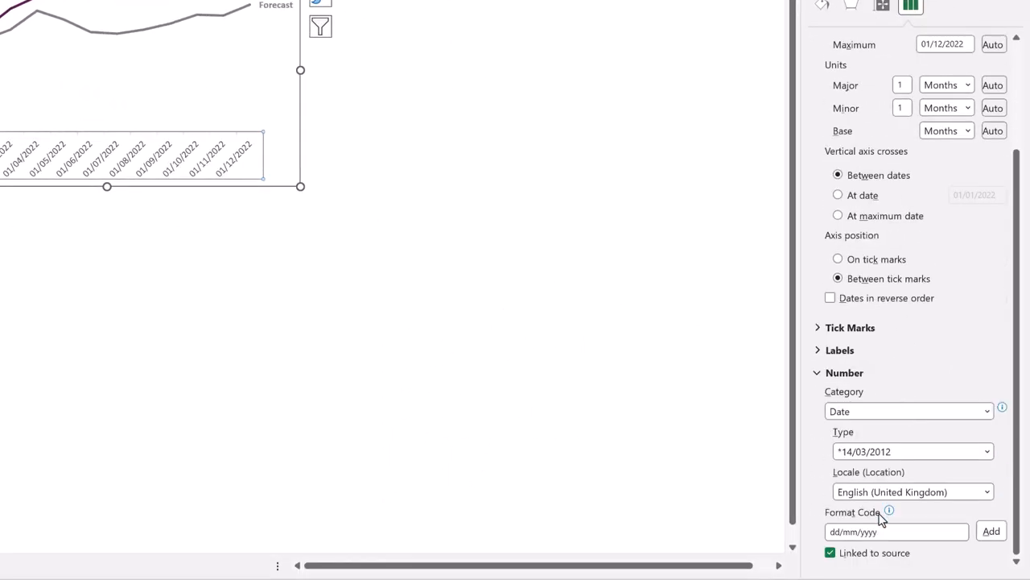
left_click(897, 531)
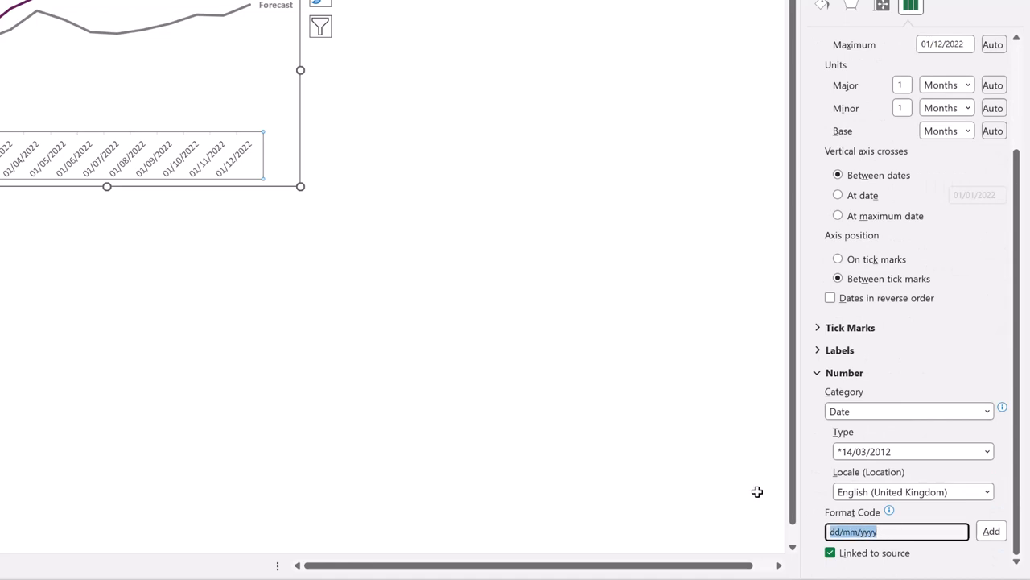
type("mmm")
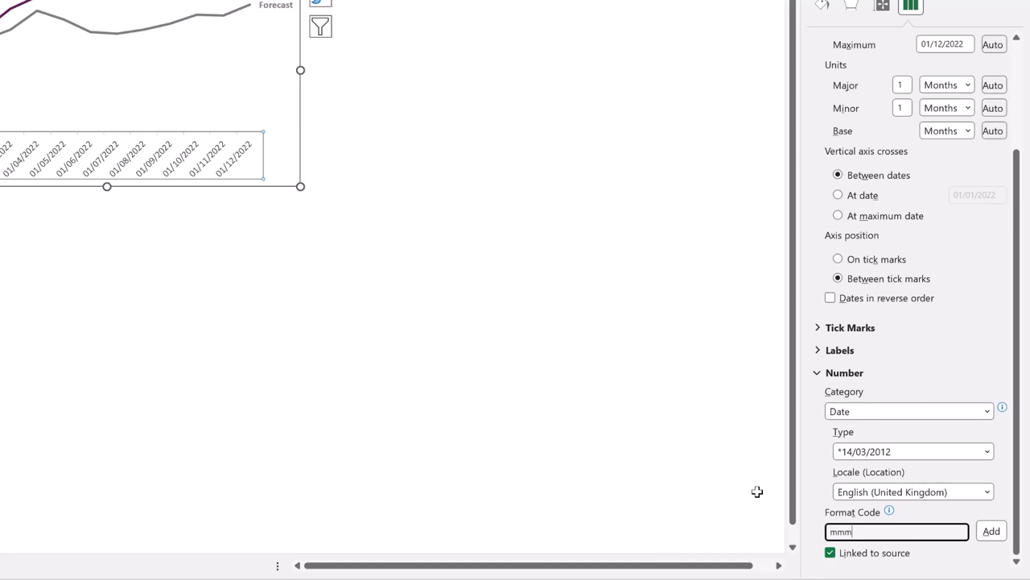
mouse_move(991, 531)
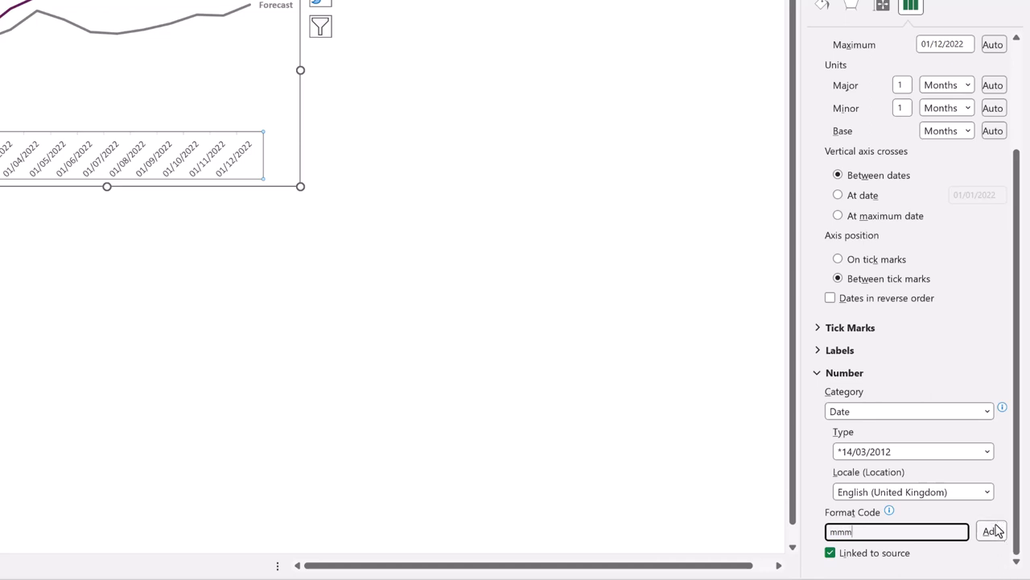
left_click(991, 531)
type("-yy")
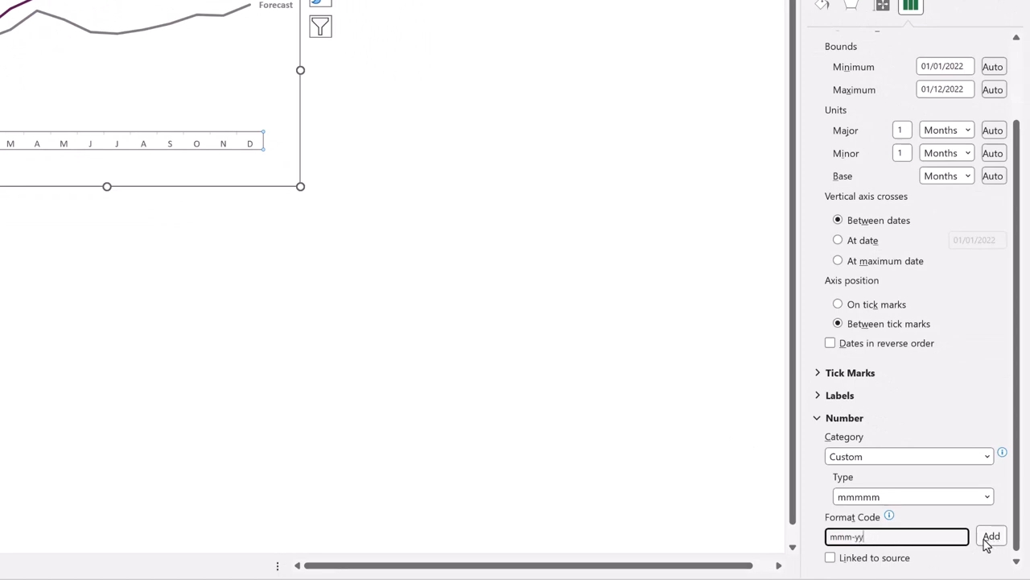
left_click(992, 536)
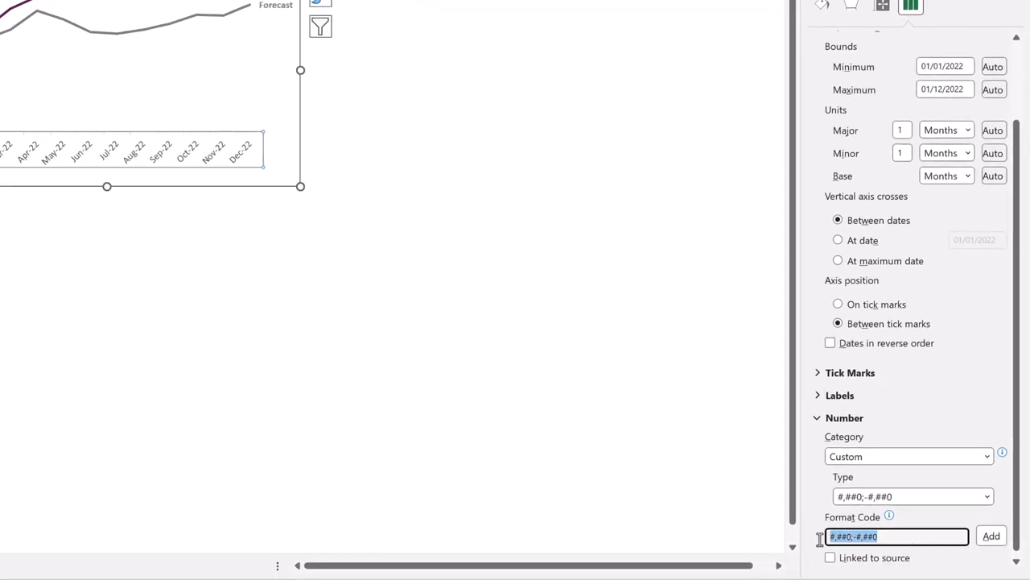
type("mmm")
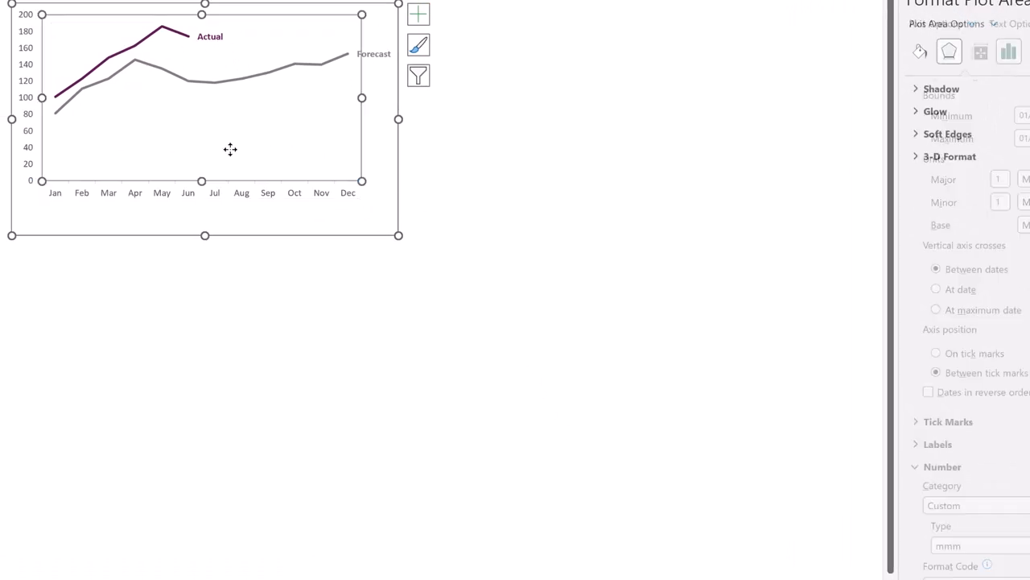
Step: Enter Actual 192 for August and a 31/01 Forecast row of 200, then check the D8 label formula
left_click(950, 50)
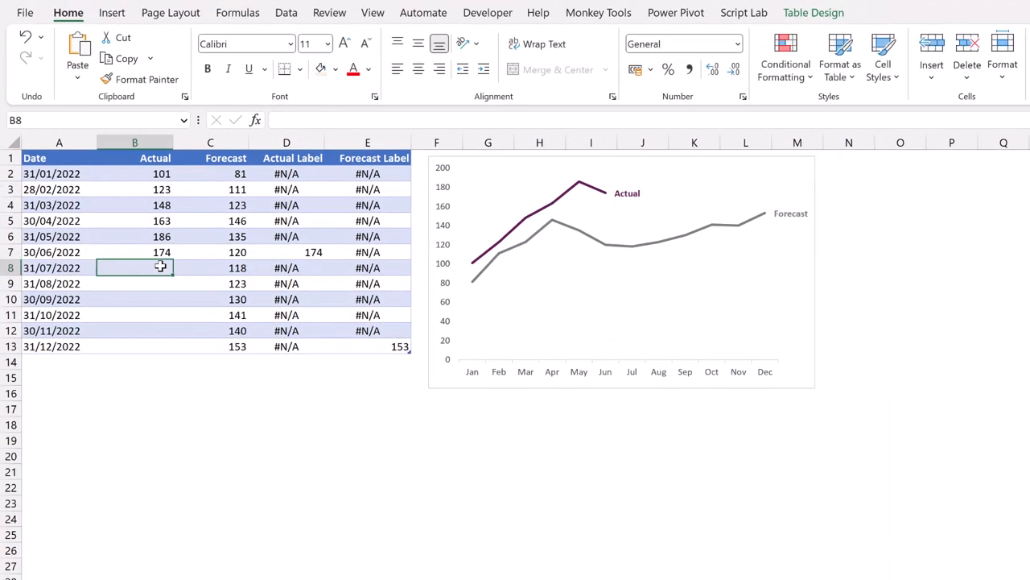
type("192")
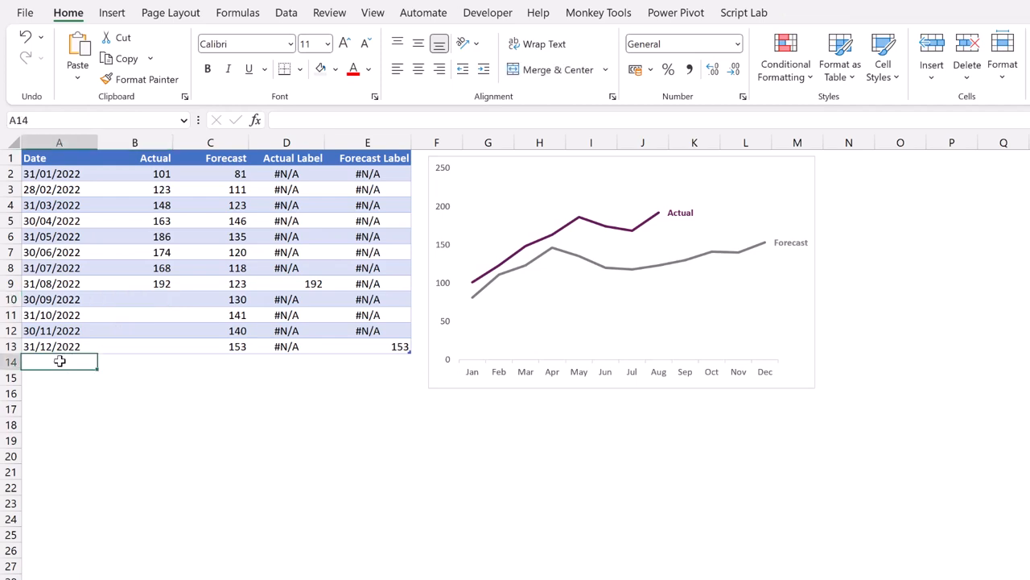
type("31/01/2023")
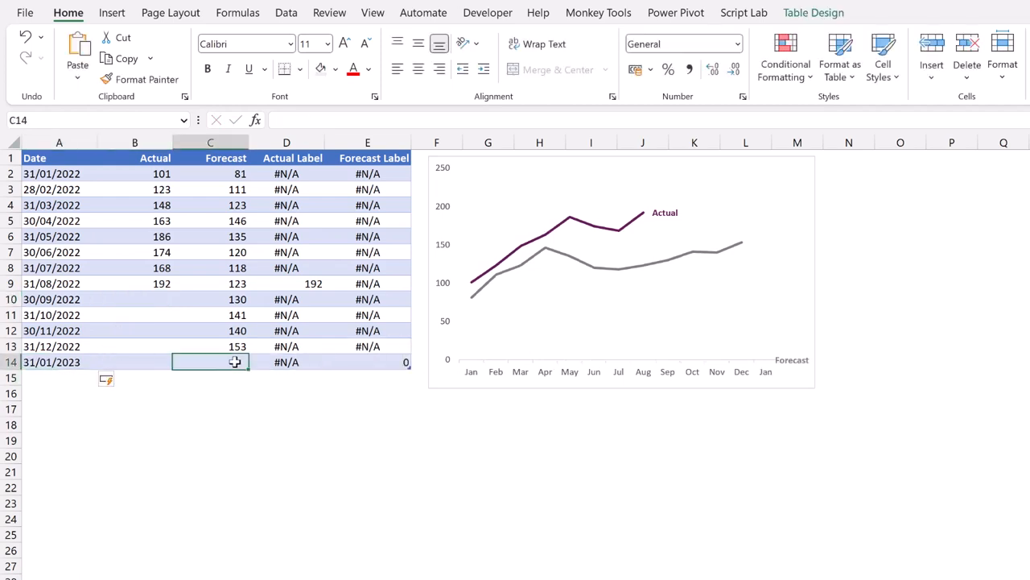
type("200")
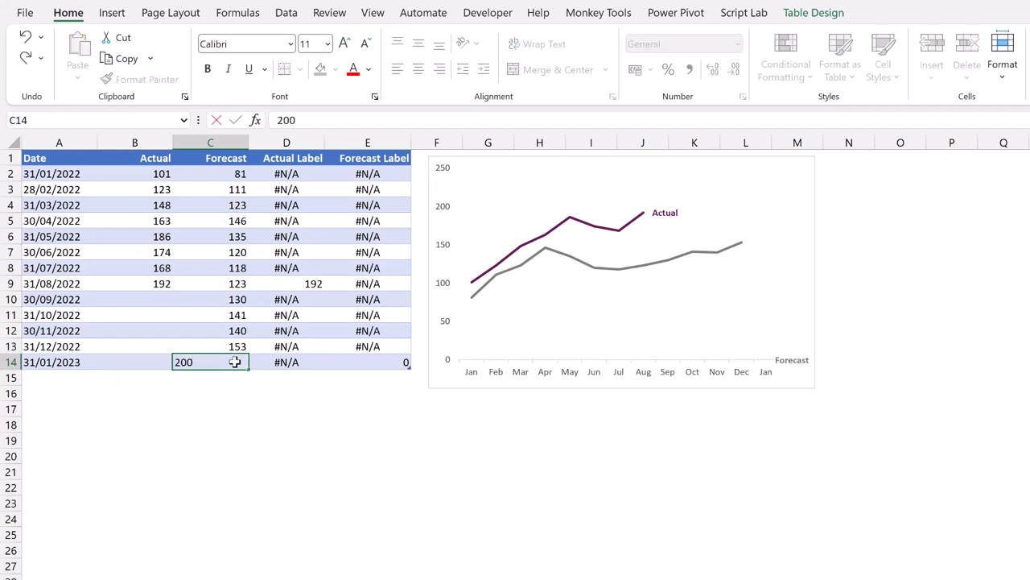
key("Enter")
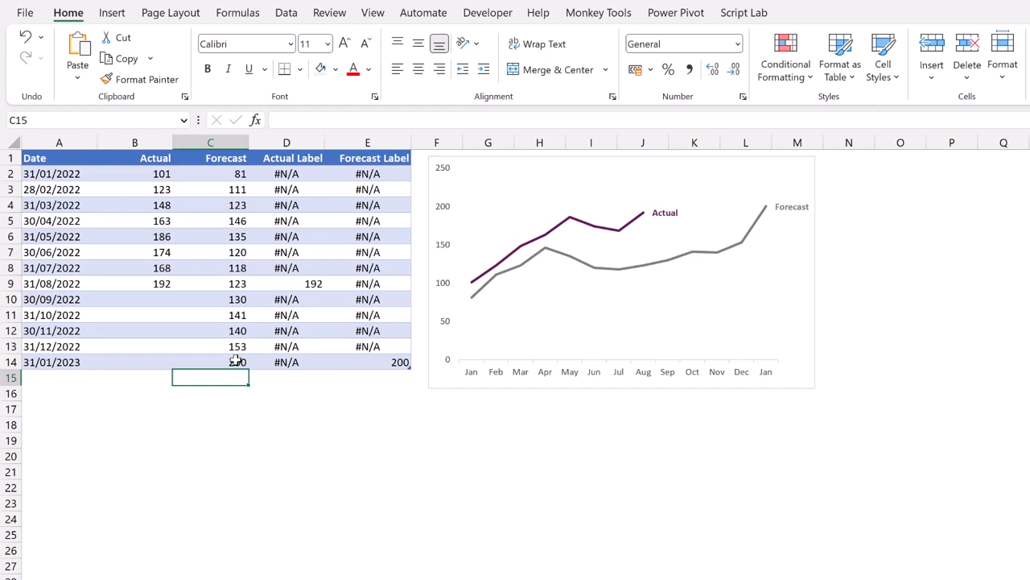
left_click(287, 267)
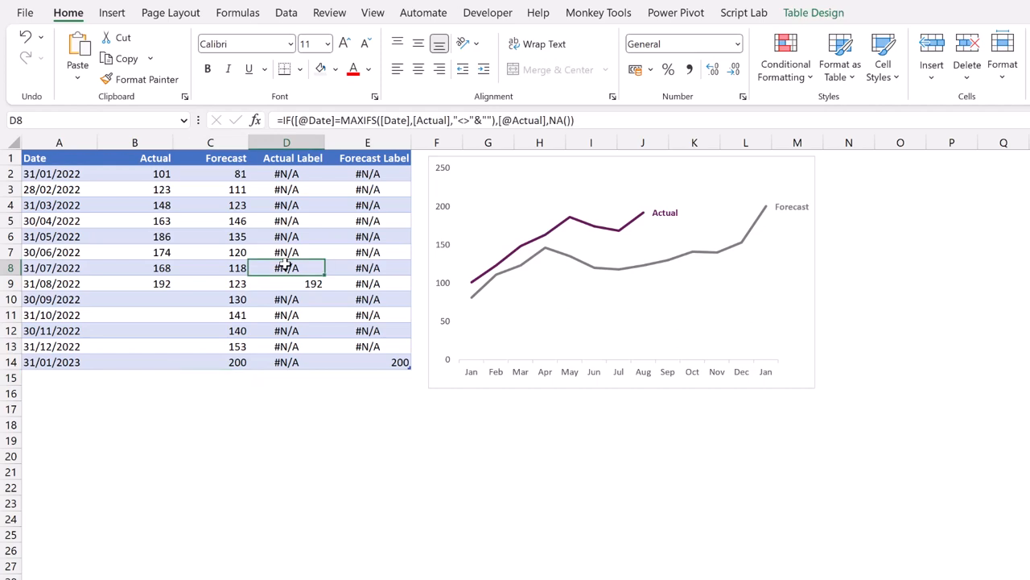
mouse_move(554, 119)
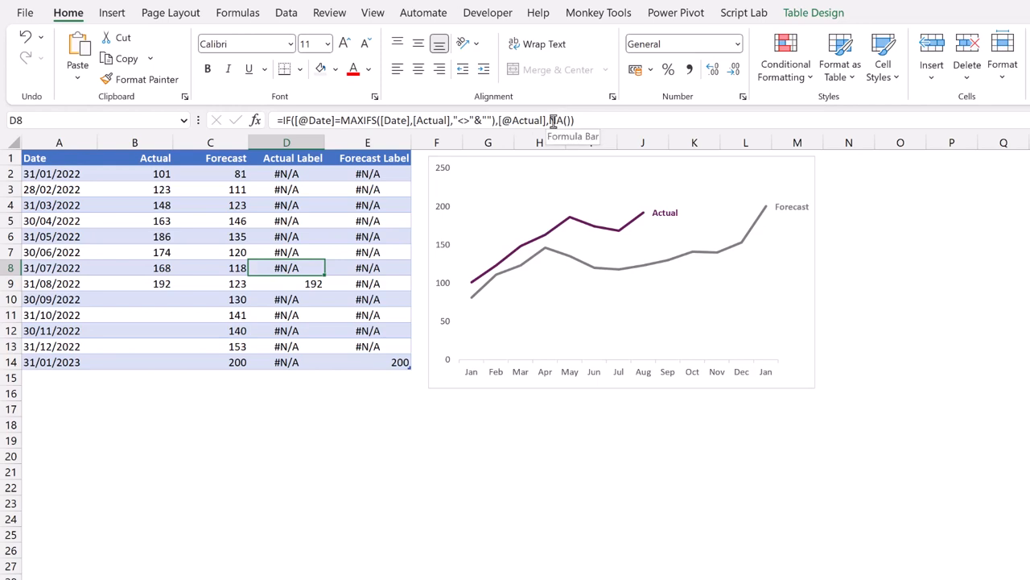
mouse_move(660, 223)
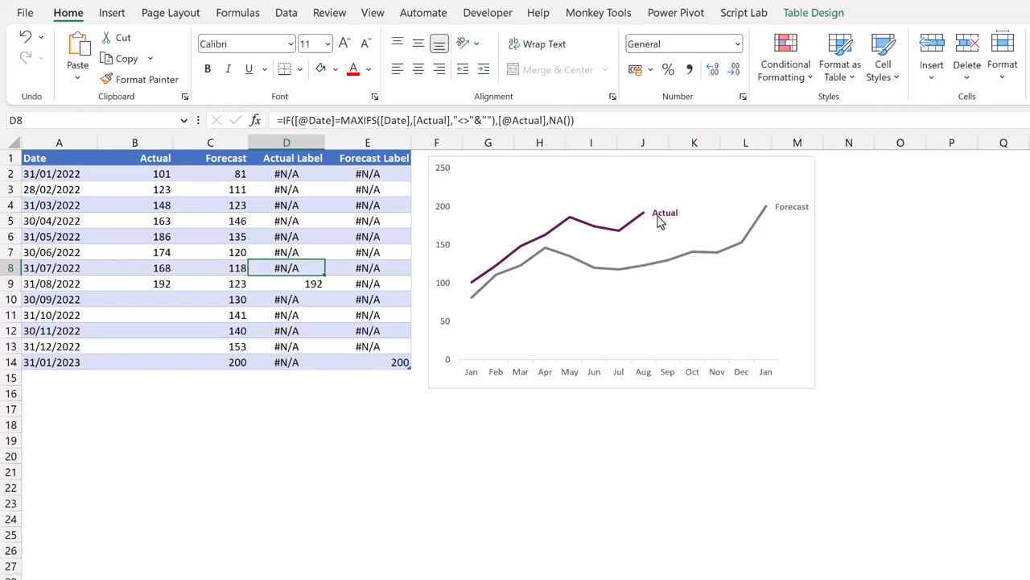
mouse_move(689, 219)
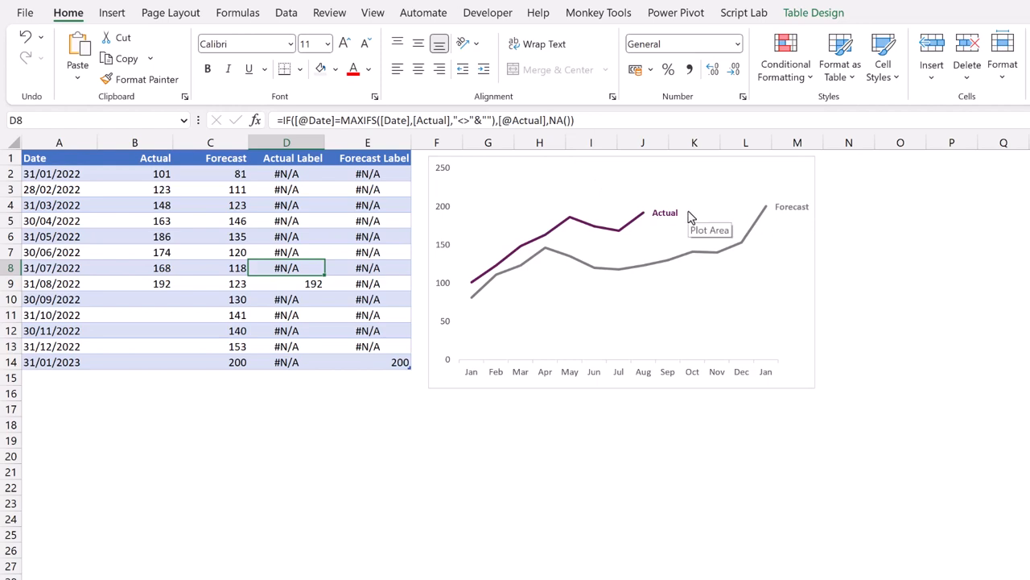